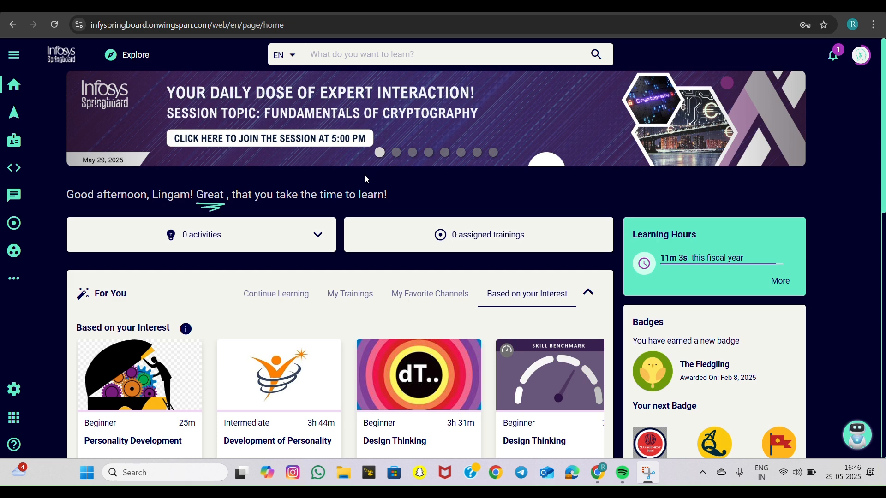
mouse_move(386, 178)
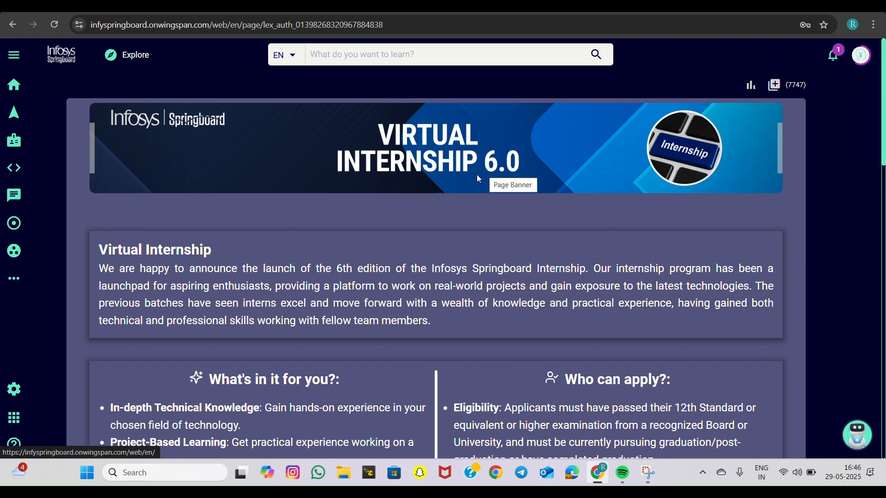
scroll(down, 3)
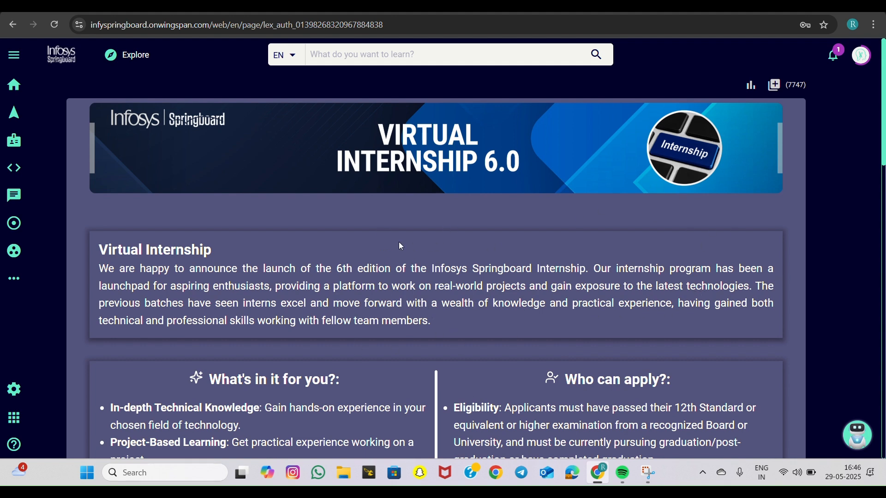
mouse_move(353, 265)
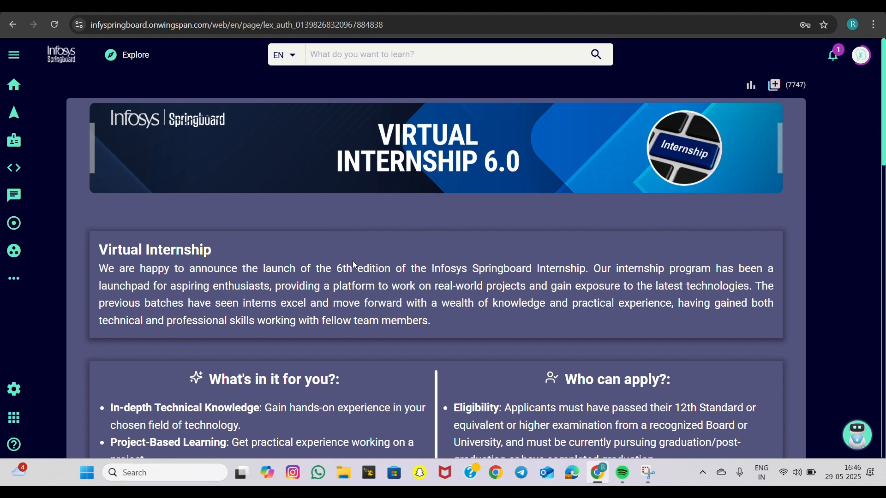
mouse_move(353, 265)
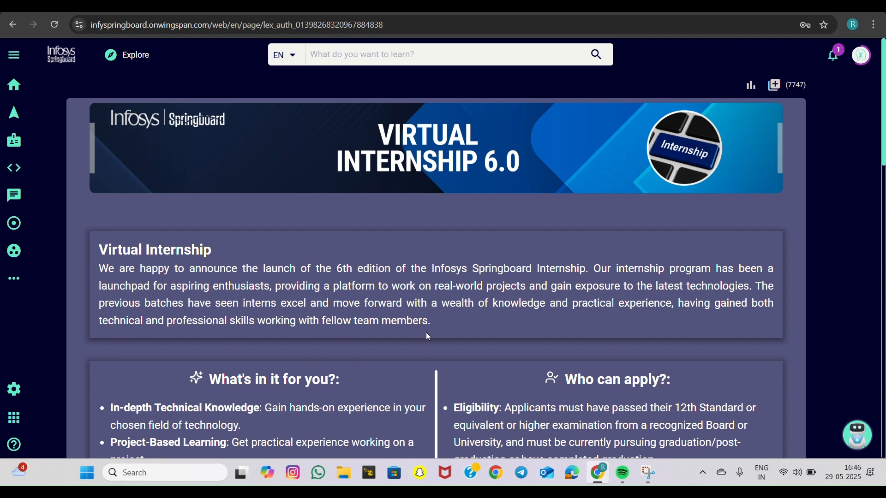
mouse_move(447, 336)
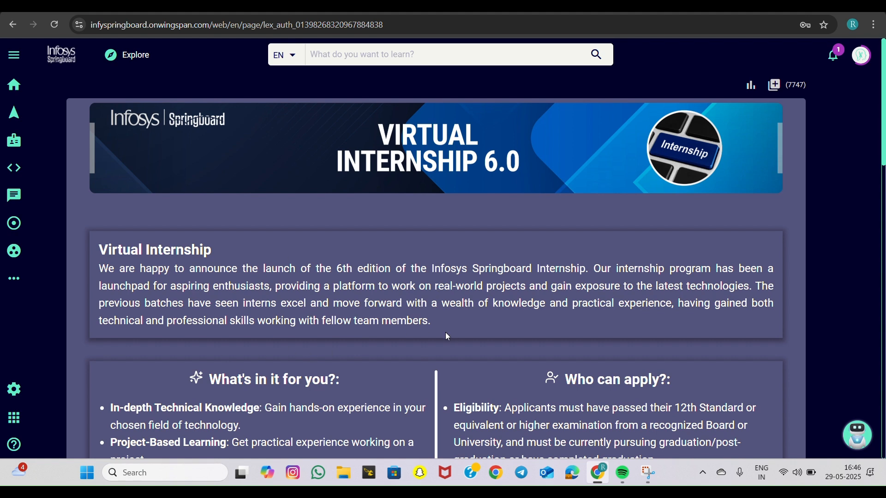
Scroll the Virtual Internship 6.0 page to the benefits, eligibility and How to apply sections with the June 2, 2025 deadline
scroll(down, 3)
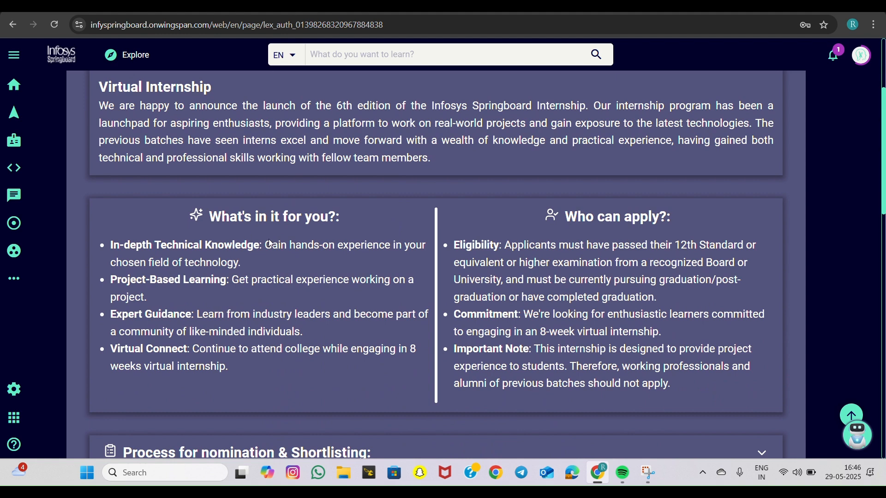
mouse_move(314, 260)
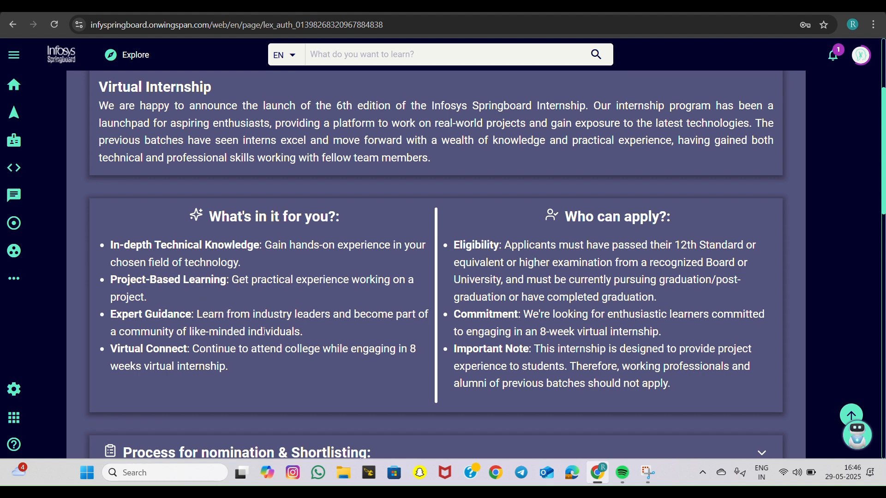
mouse_move(314, 338)
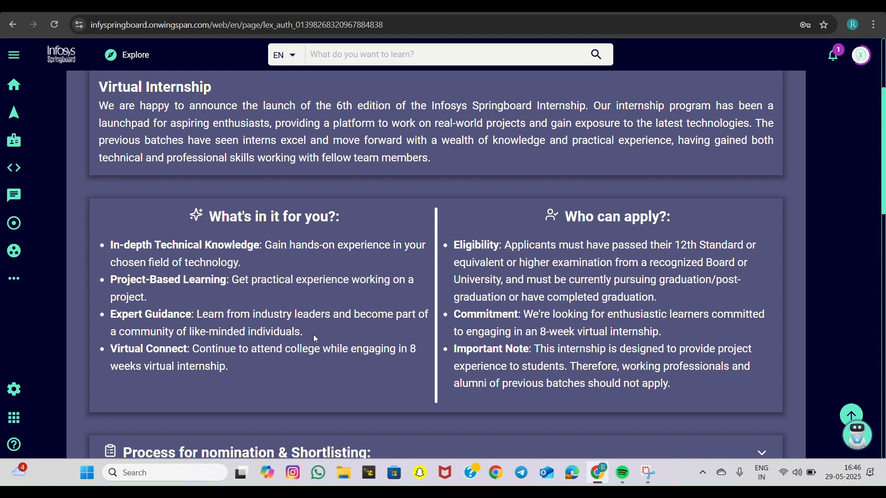
mouse_move(140, 345)
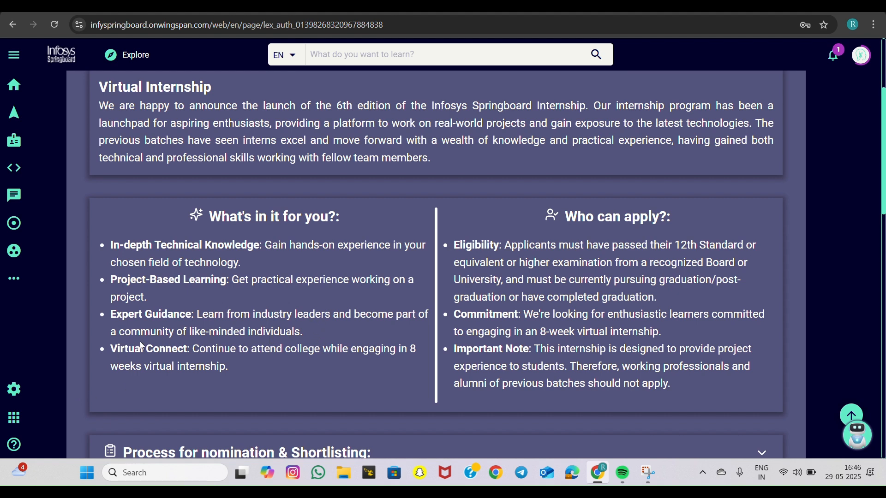
mouse_move(360, 372)
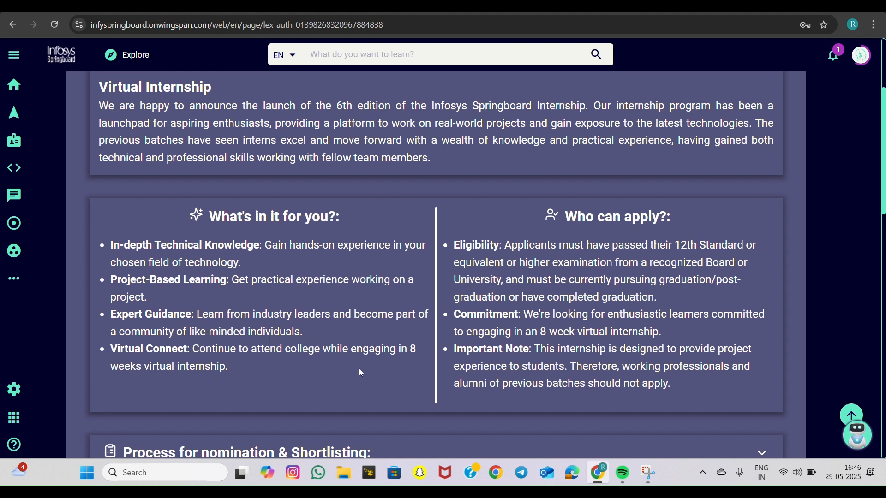
mouse_move(337, 366)
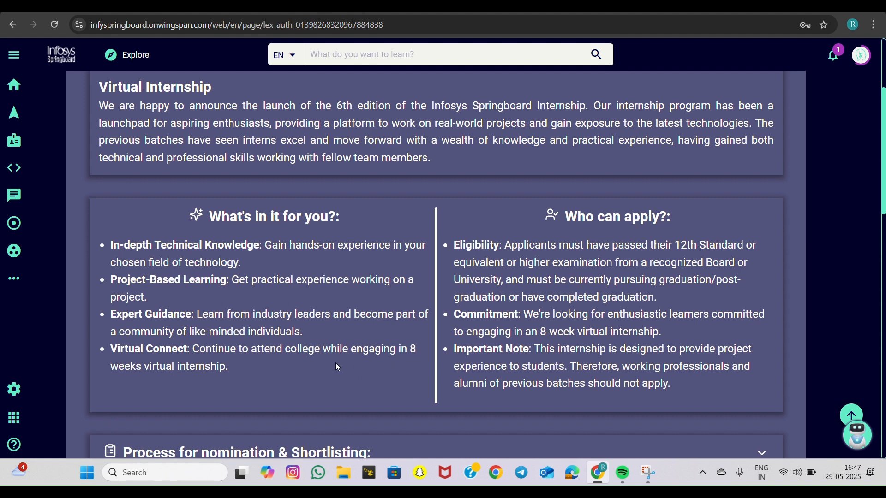
mouse_move(704, 210)
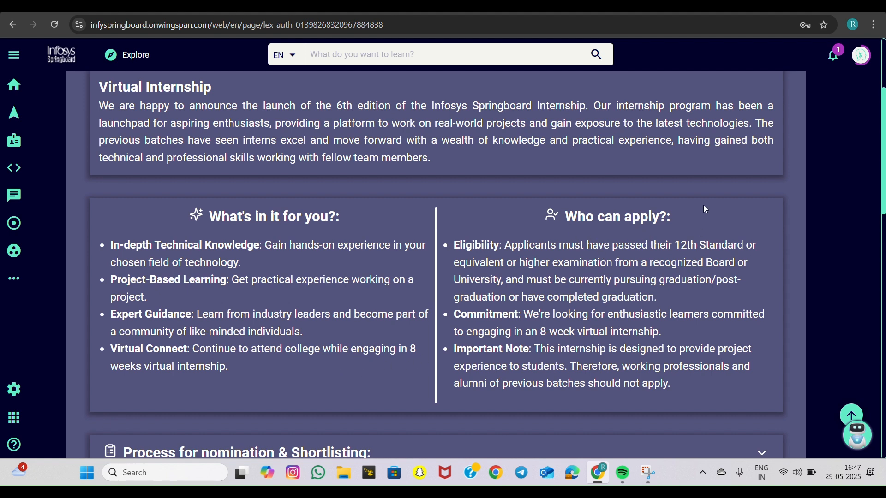
mouse_move(640, 239)
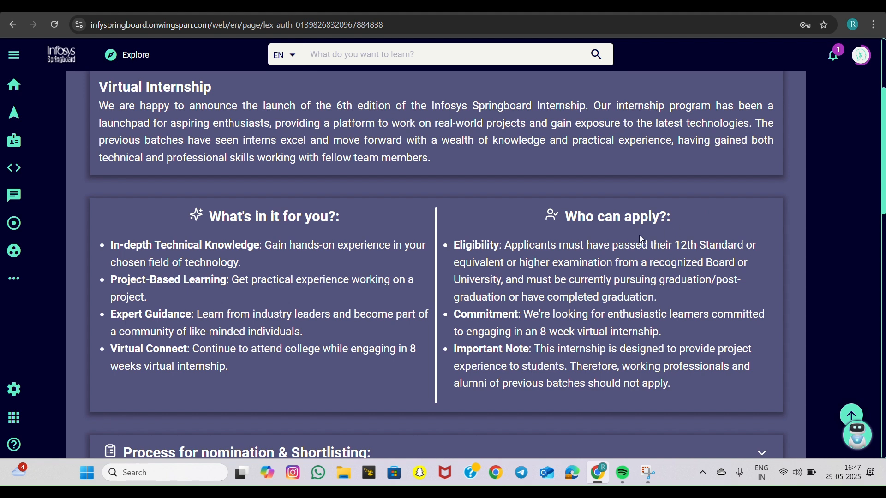
mouse_move(661, 193)
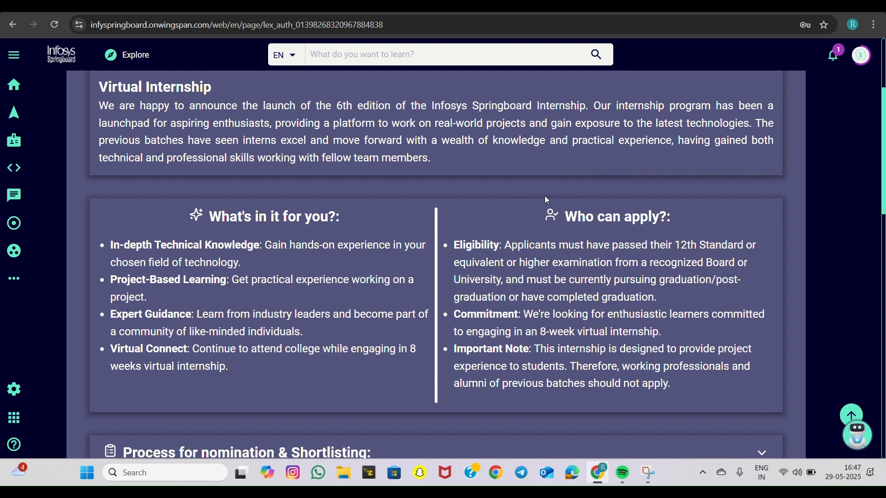
mouse_move(595, 205)
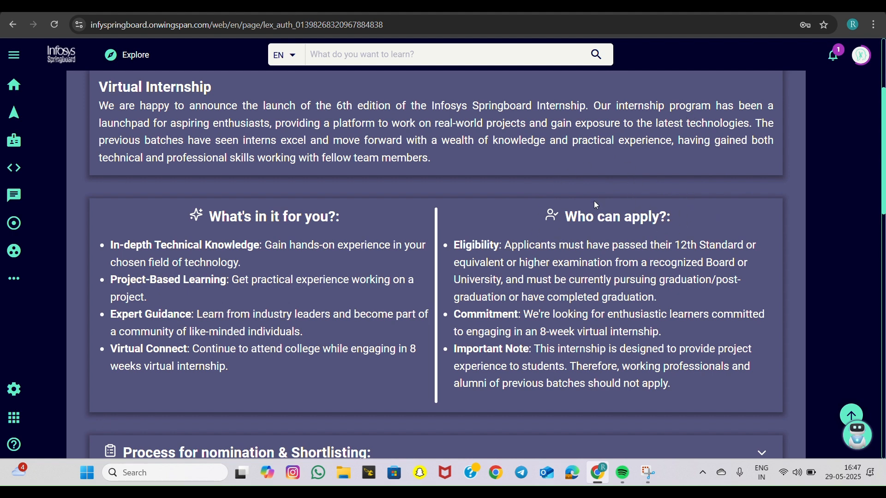
mouse_move(568, 213)
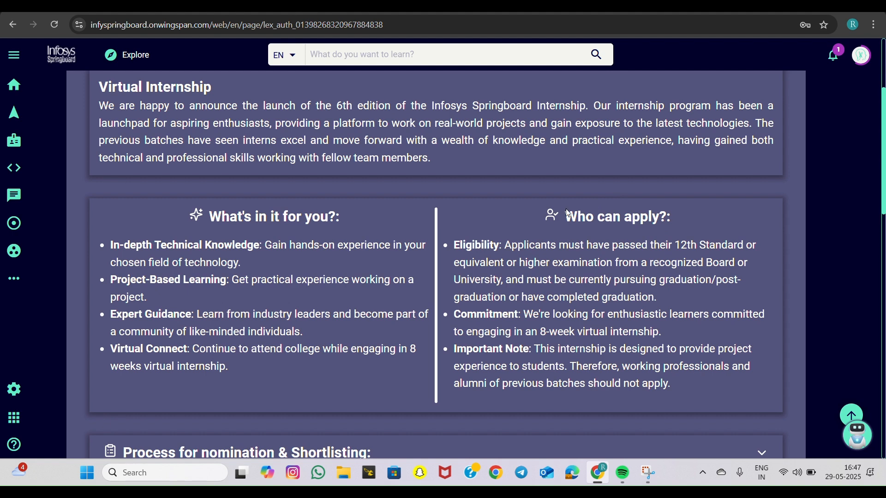
scroll(down, 3)
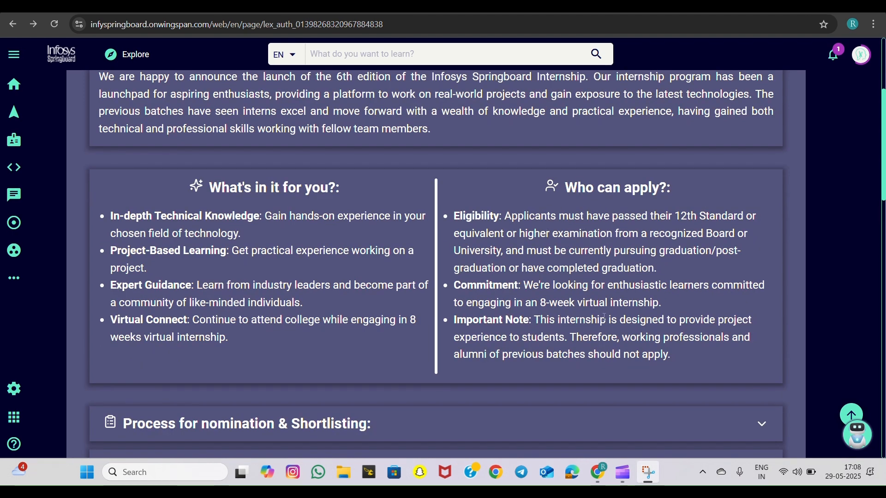
scroll(down, 3)
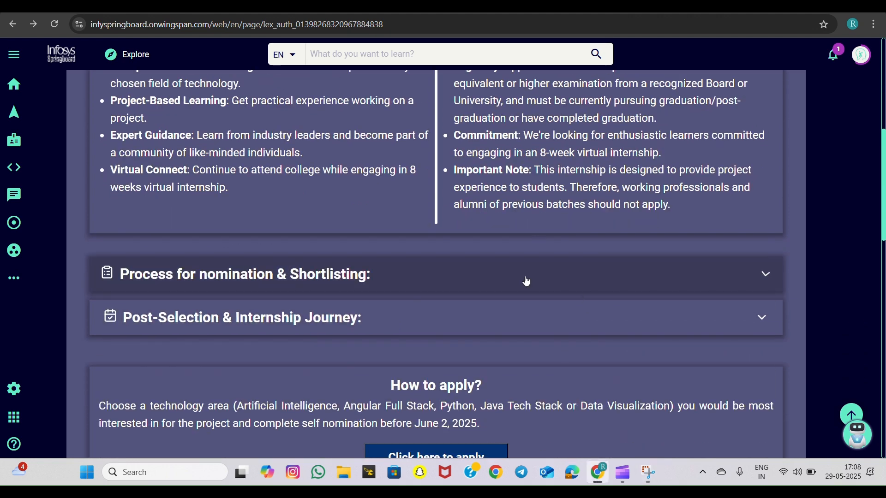
Expand 'Process for nomination & Shortlisting' and read its deadline, course completion and shortlisting rules
click(435, 274)
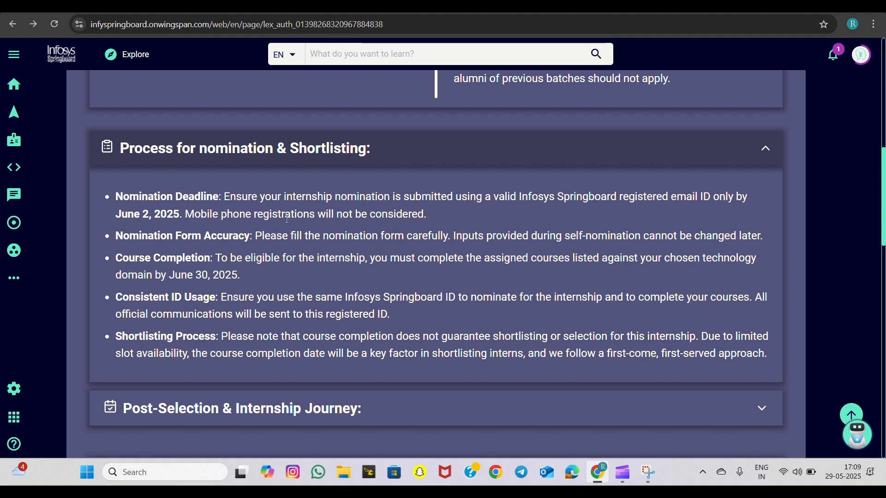
scroll(down, 3)
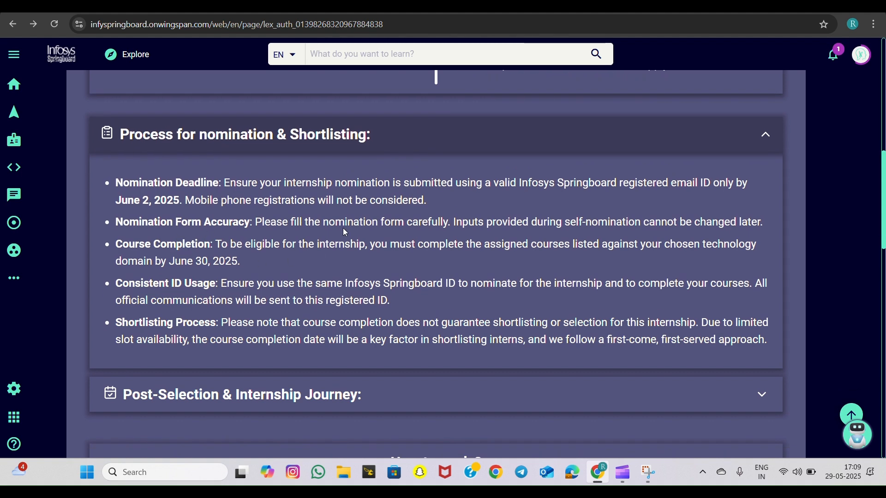
mouse_move(329, 220)
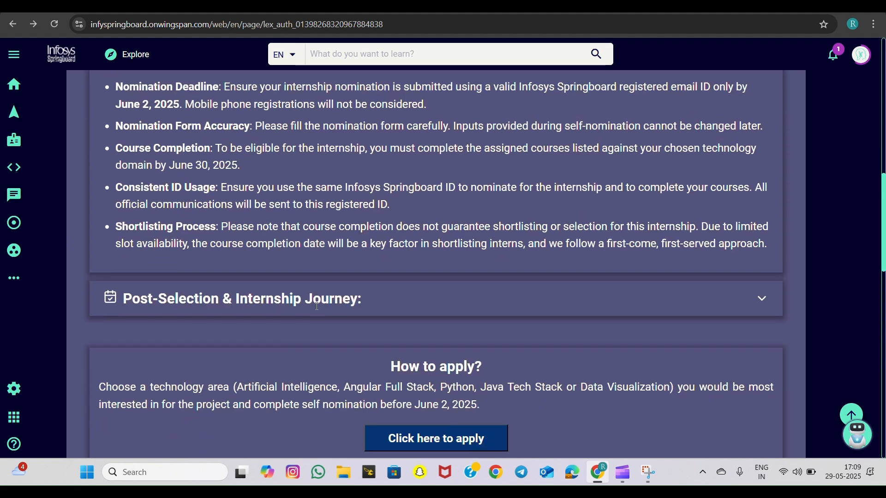
scroll(down, 3)
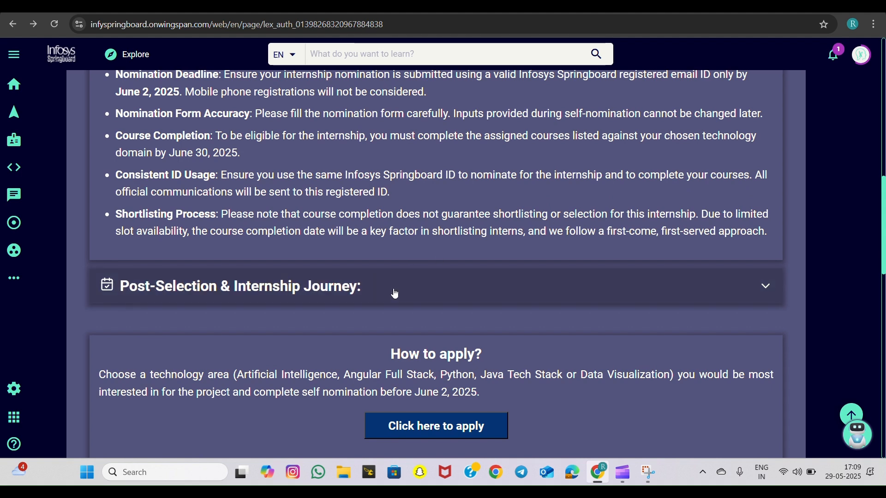
Expand 'Post-Selection & Internship Journey' and read batch allocation, best practices and certification milestones
click(396, 286)
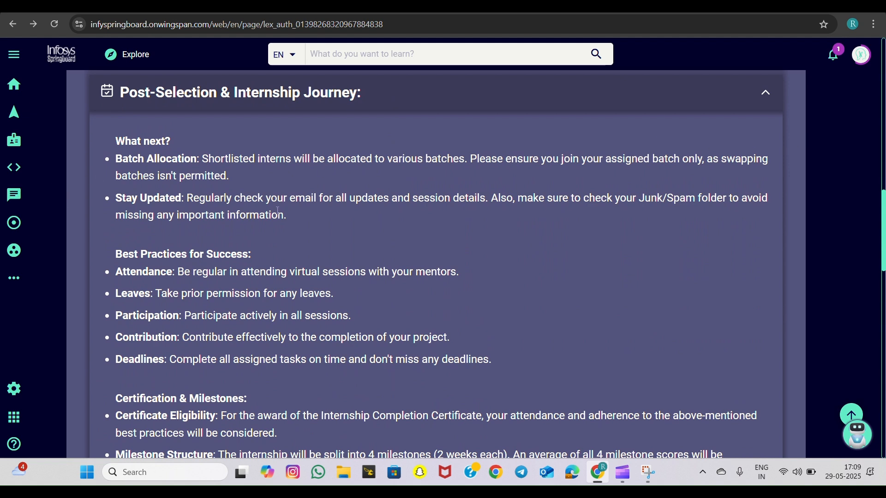
mouse_move(606, 227)
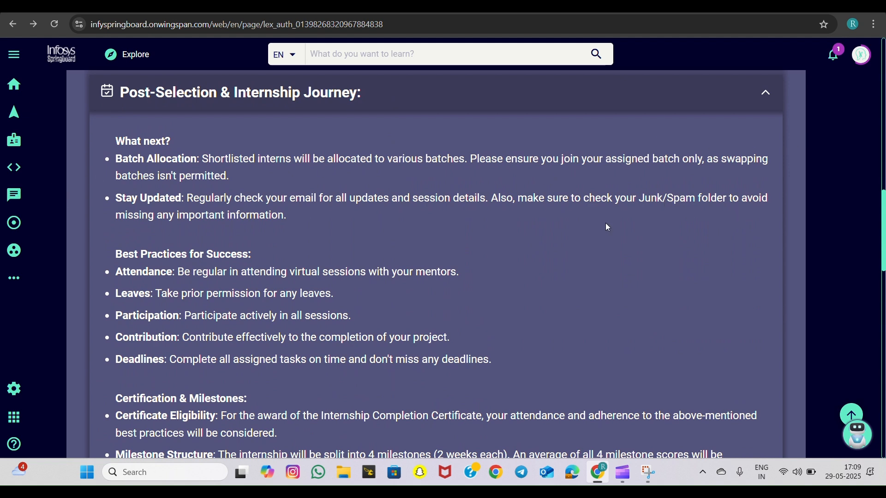
scroll(down, 3)
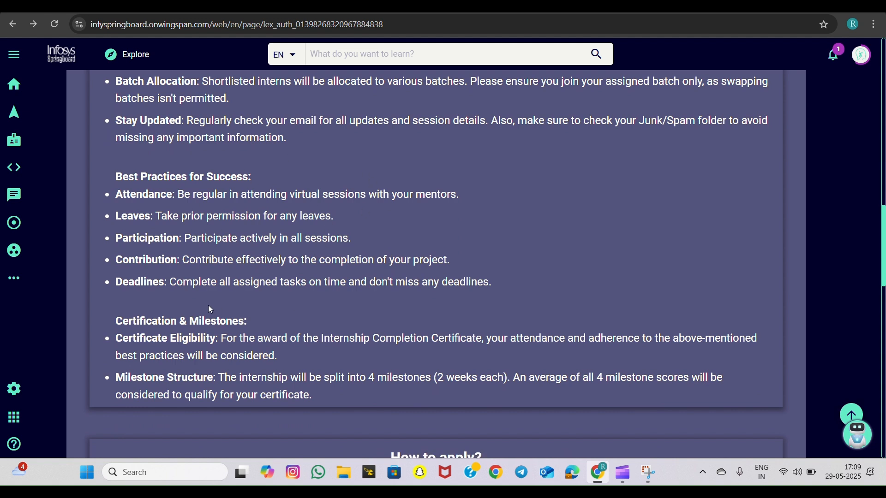
scroll(down, 3)
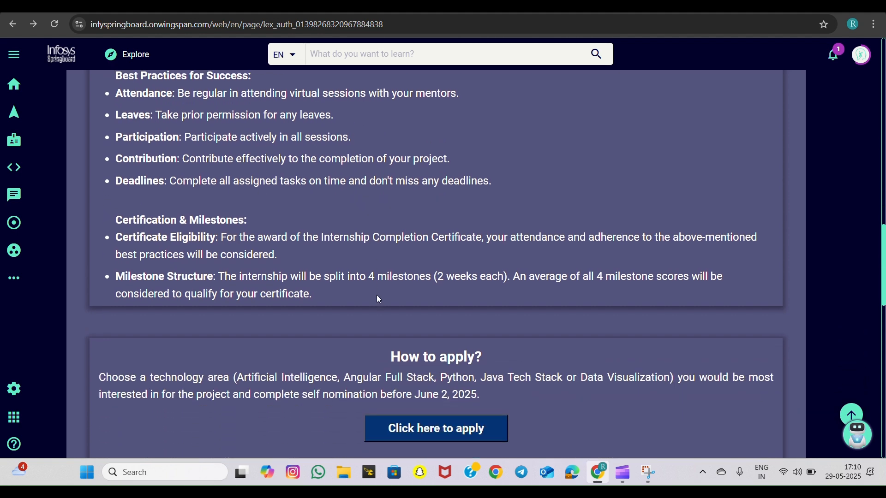
scroll(down, 3)
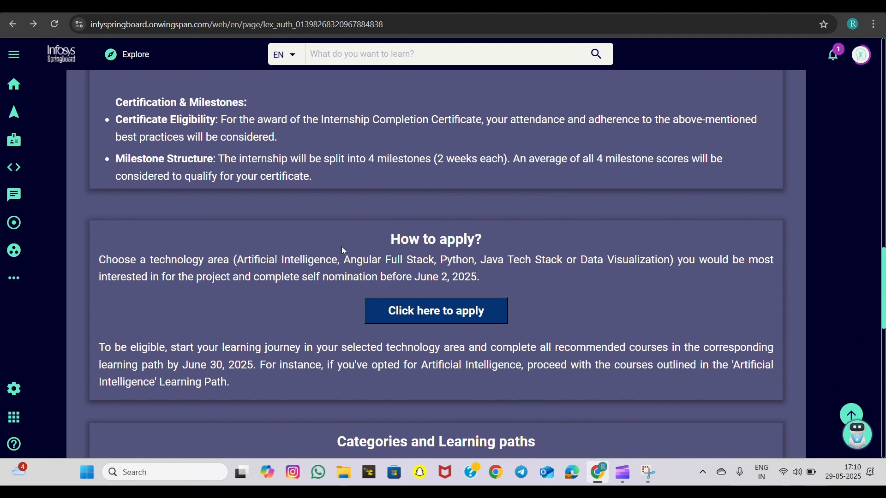
mouse_move(240, 169)
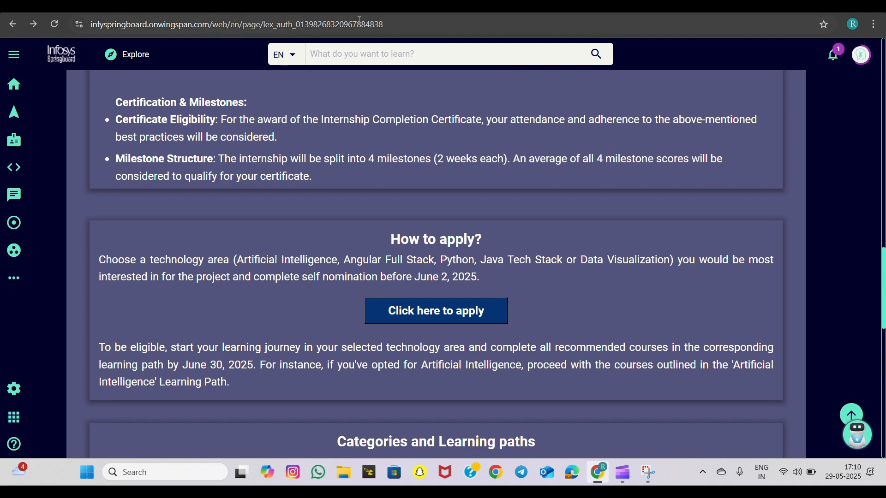
scroll(down, 3)
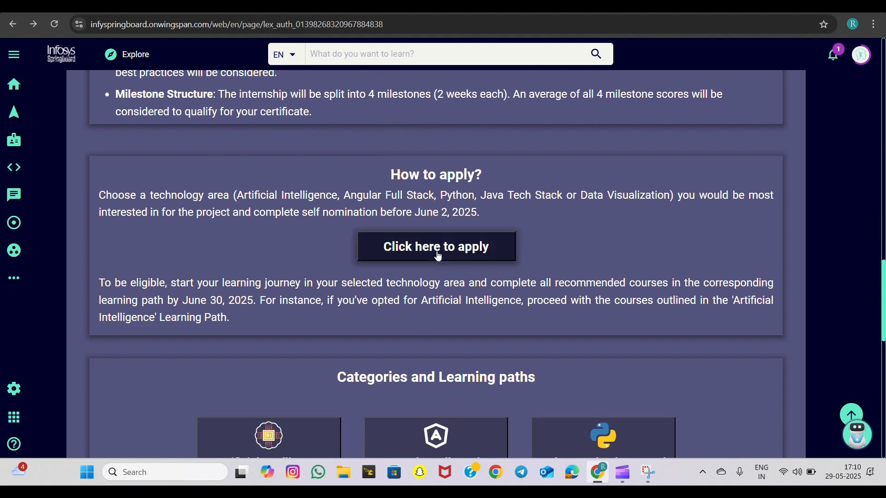
scroll(down, 3)
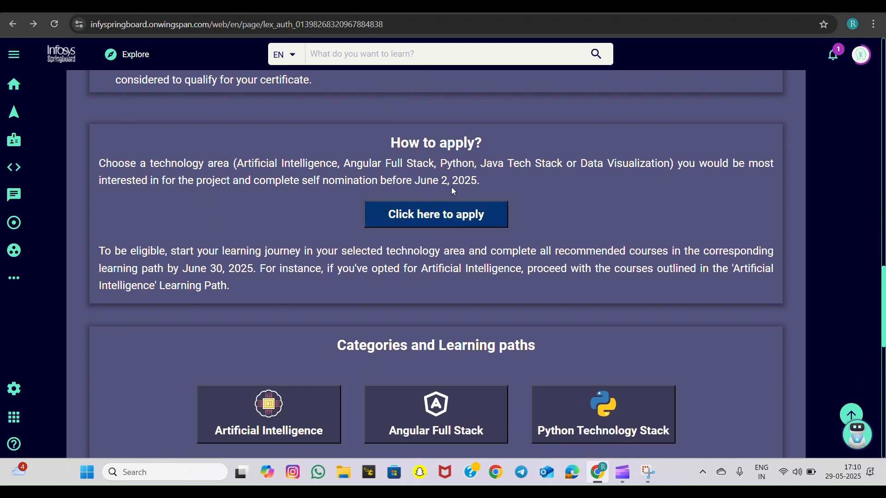
mouse_move(436, 214)
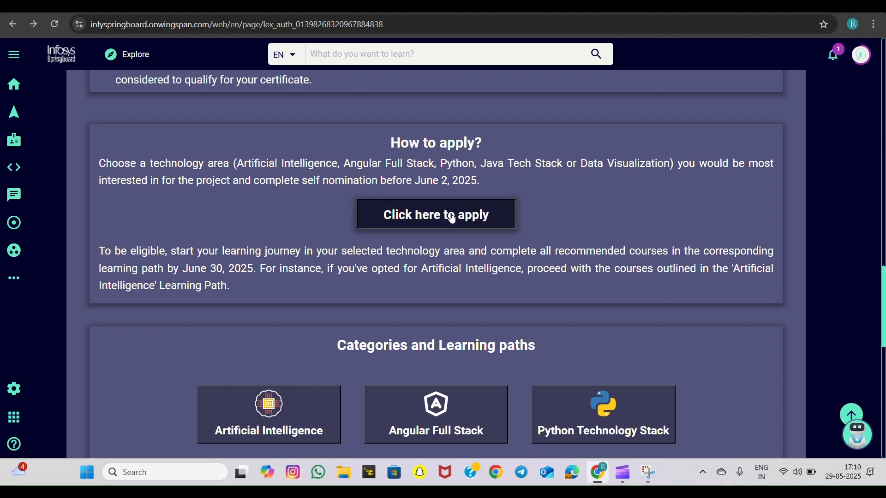
Apply for the internship and start the Nomination for Internship 6.0 survey showing name and email questions
click(435, 215)
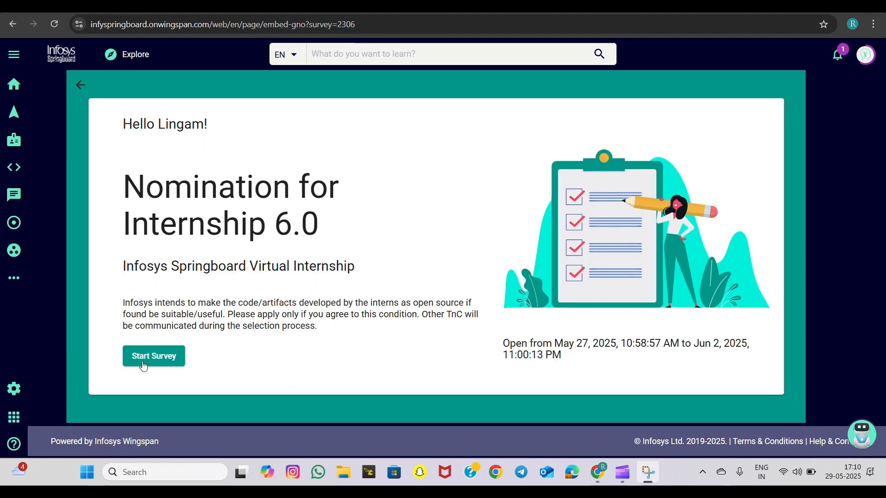
click(153, 356)
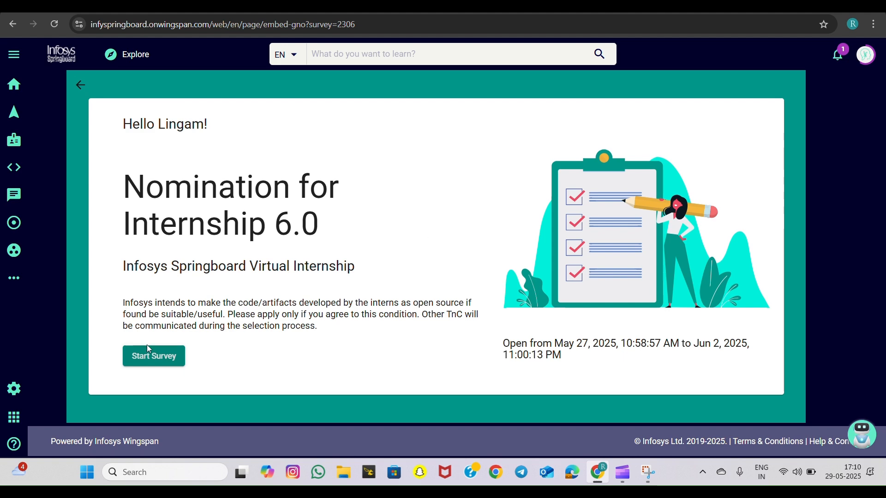
click(153, 356)
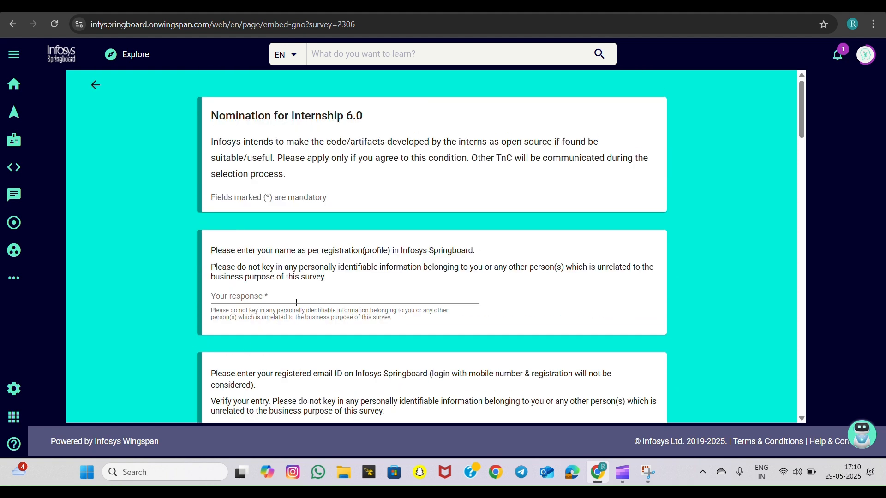
Reach the internship category question and settle on Data Visualization after trying Artificial Intelligence and Python Technology
scroll(down, 3)
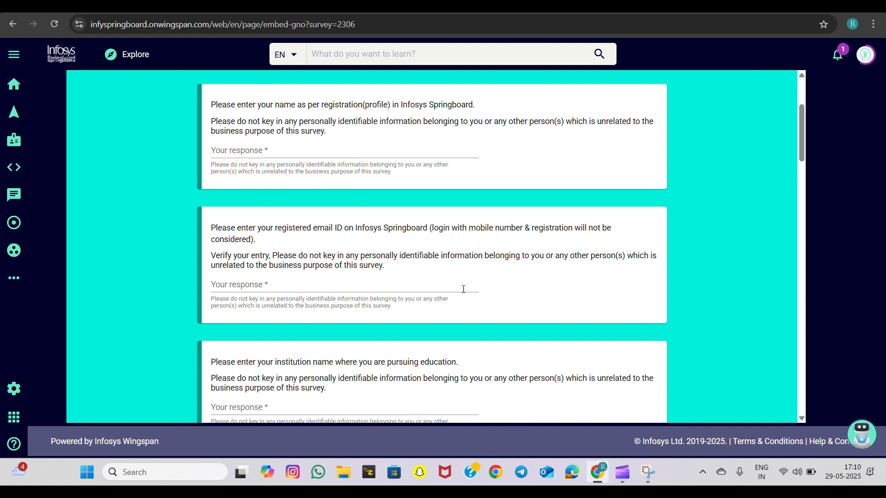
mouse_move(435, 283)
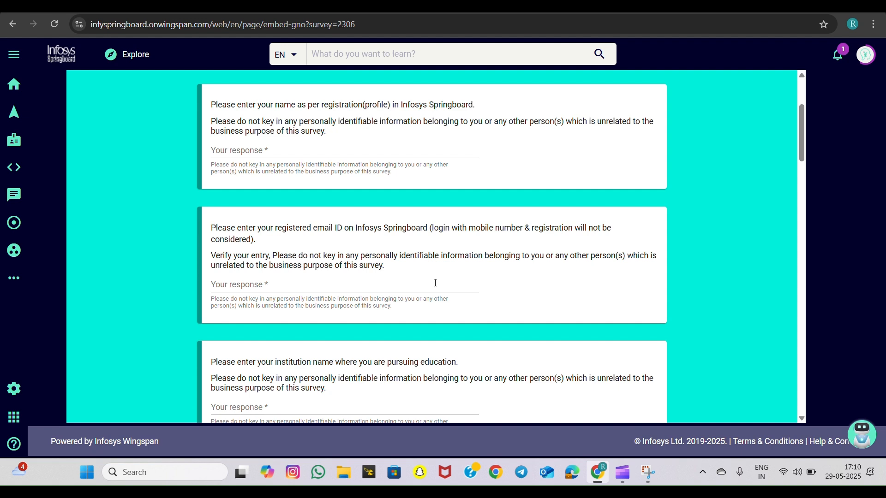
mouse_move(447, 234)
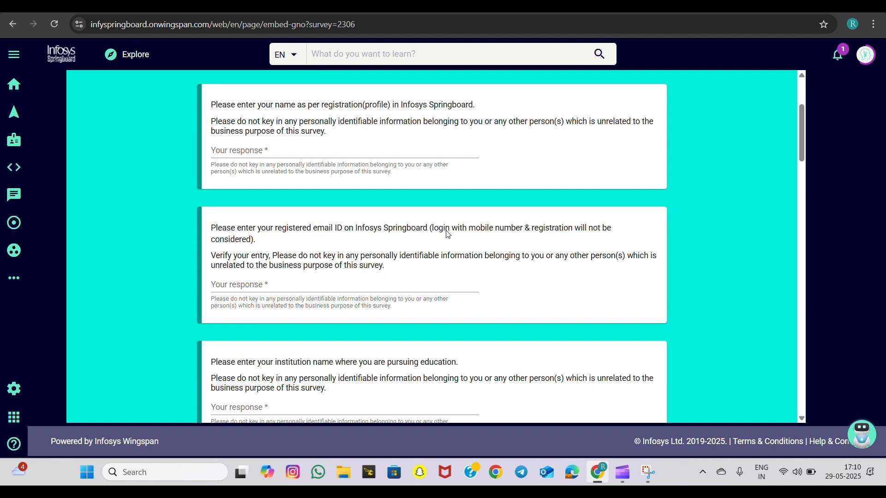
mouse_move(408, 246)
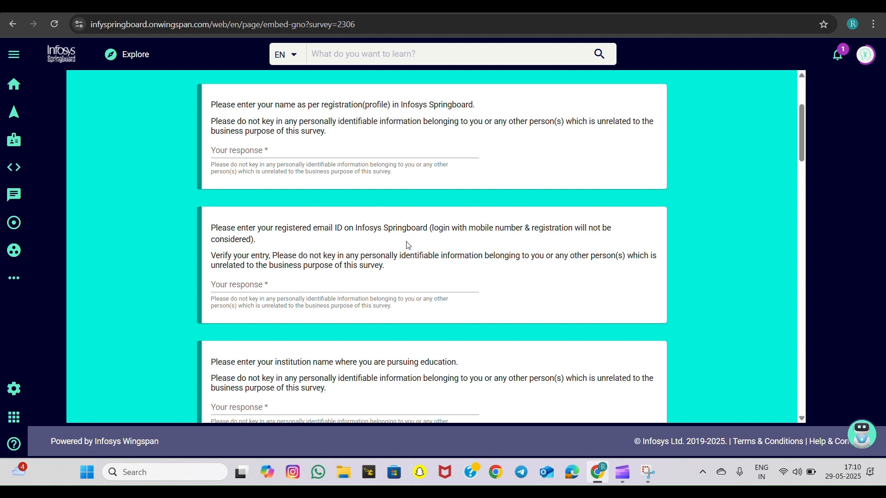
scroll(down, 3)
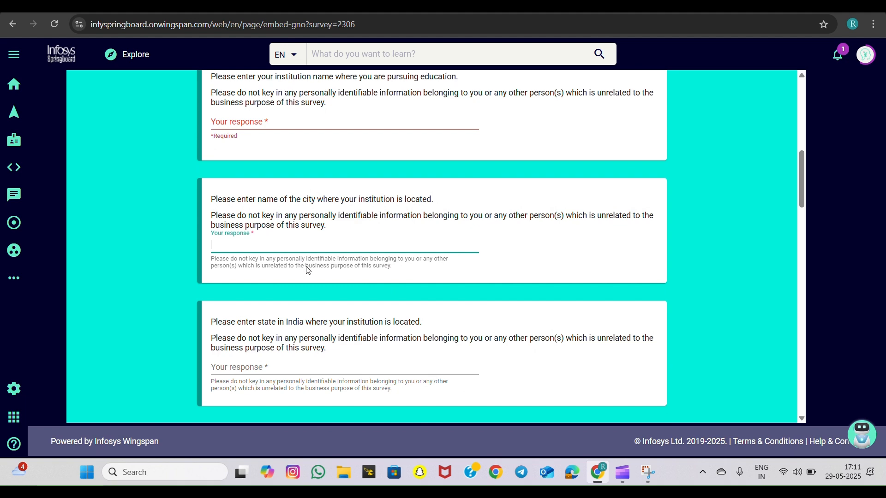
mouse_move(397, 253)
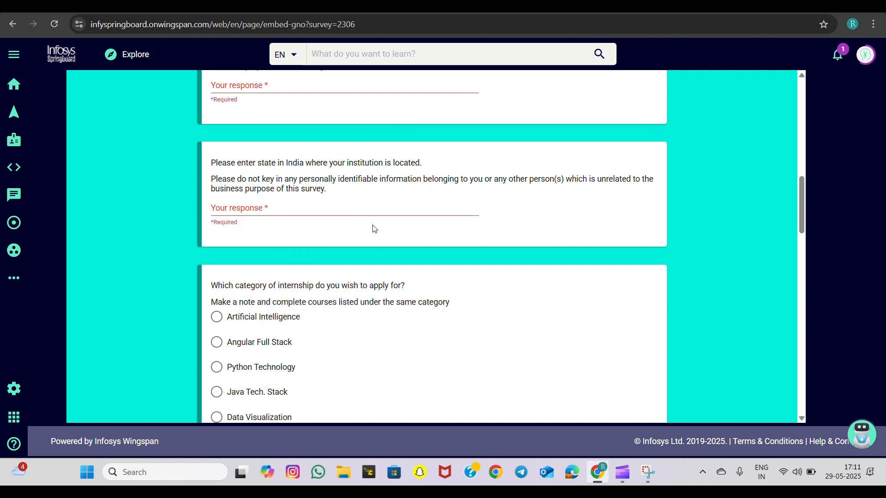
mouse_move(226, 228)
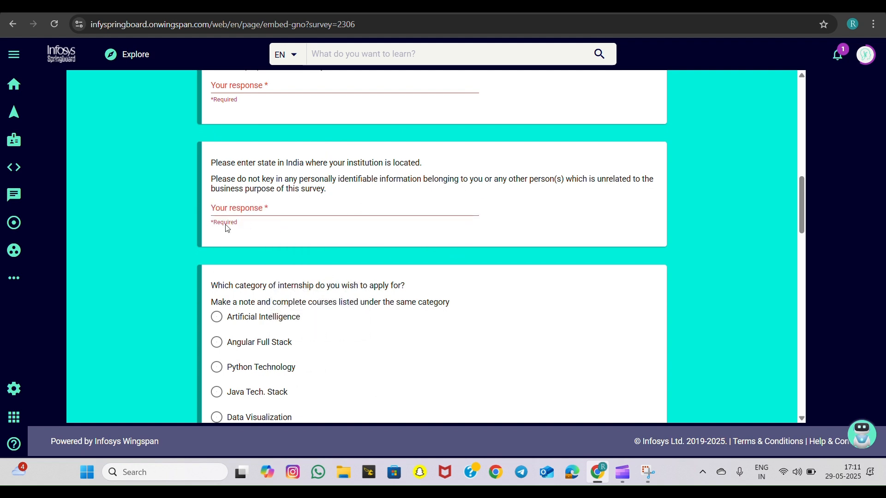
scroll(down, 3)
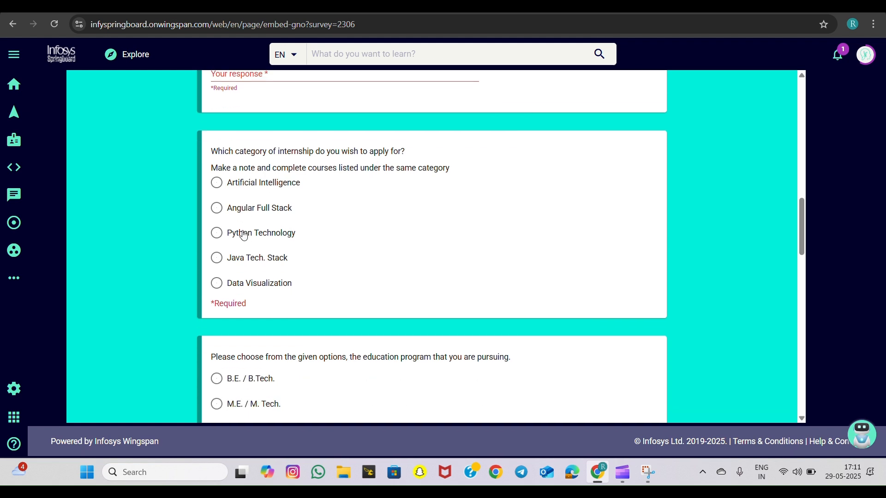
scroll(down, 3)
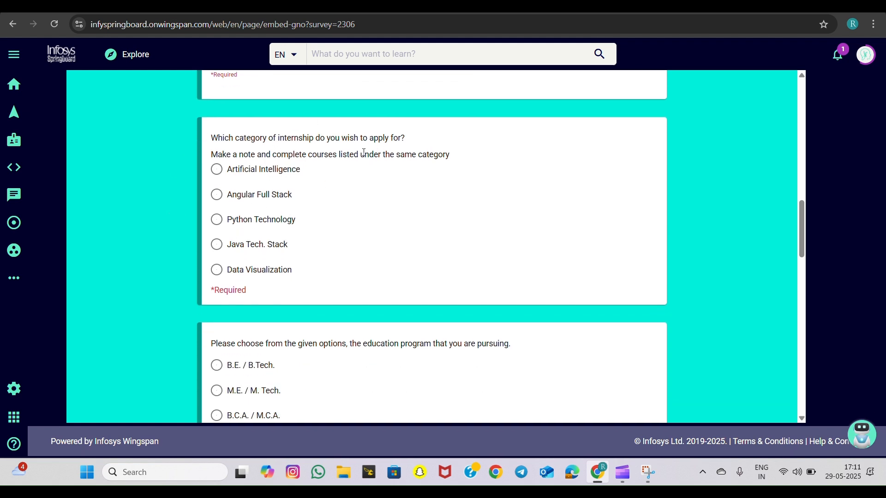
click(216, 169)
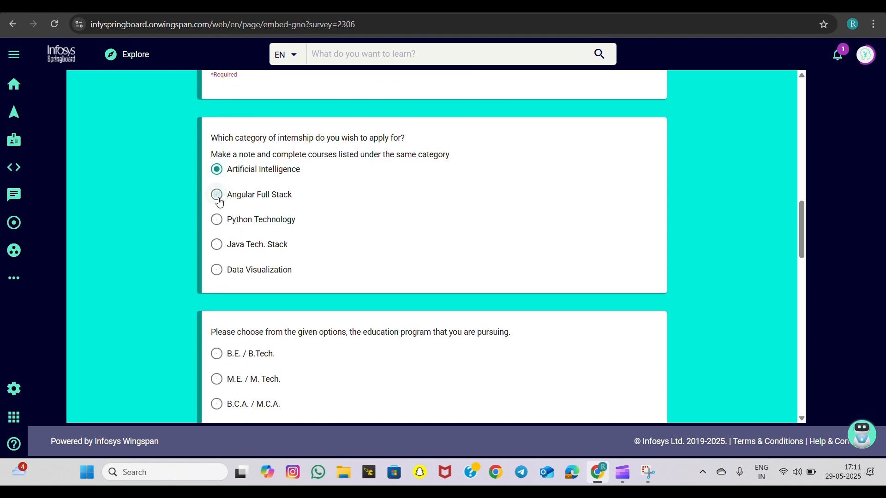
click(216, 219)
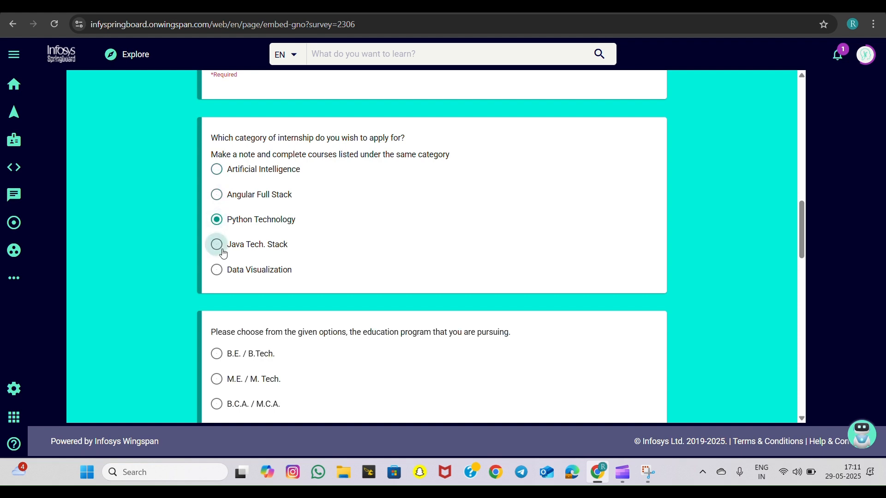
click(216, 270)
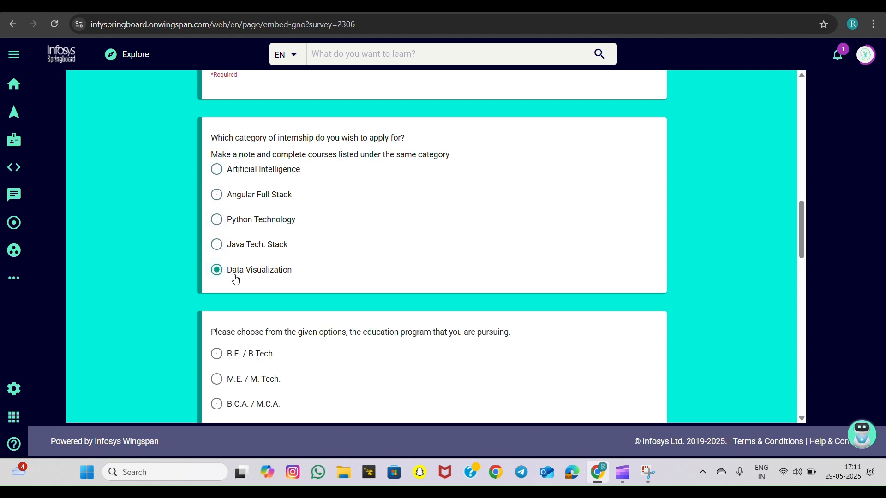
Scroll on through the form to the education program questions
scroll(down, 3)
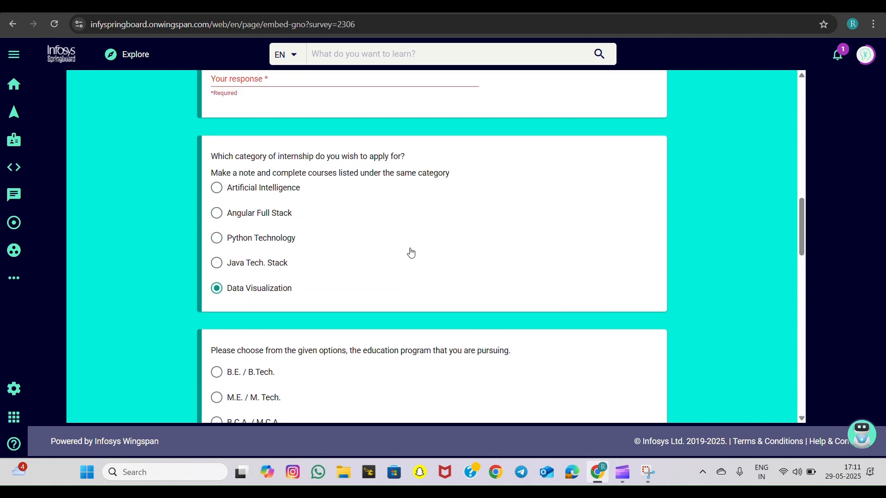
scroll(down, 3)
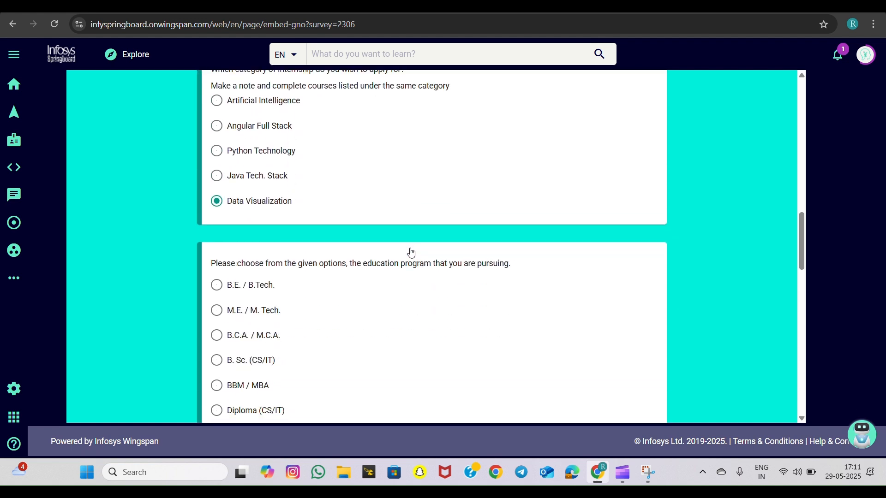
scroll(down, 3)
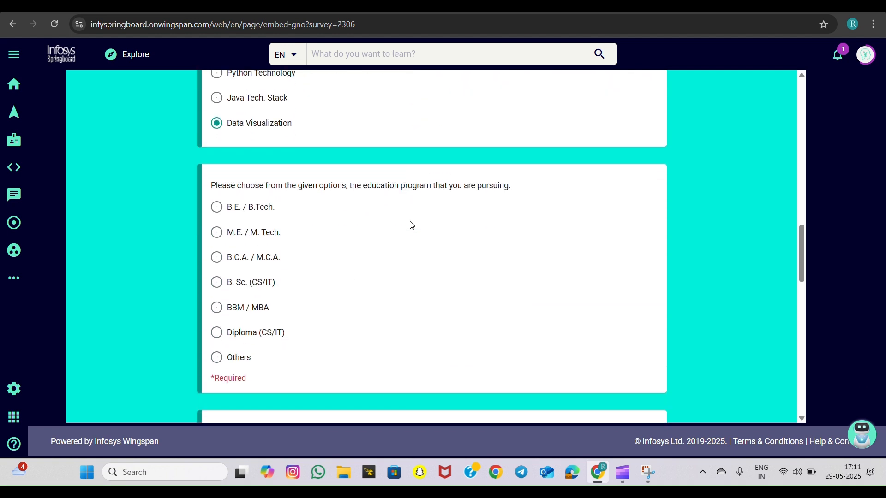
scroll(down, 3)
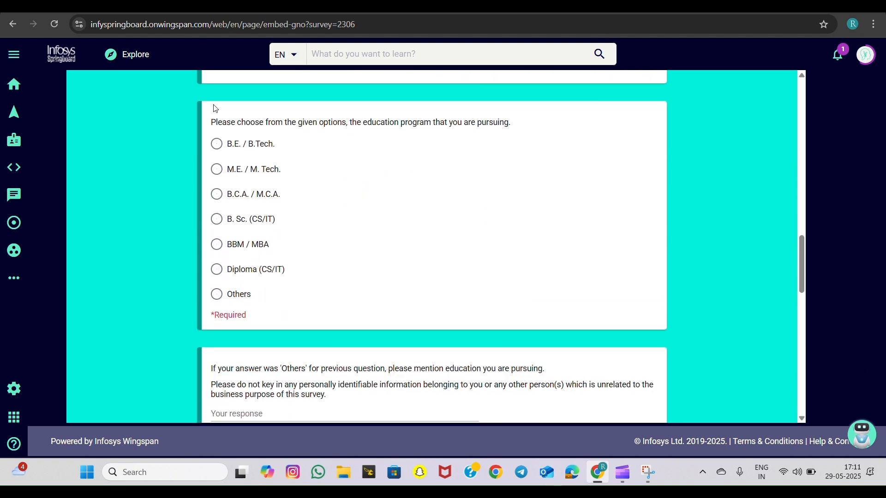
mouse_move(262, 127)
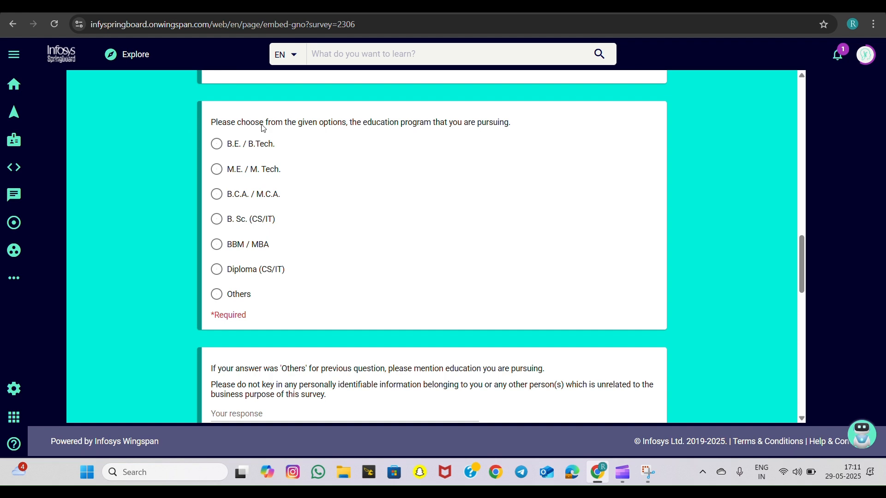
mouse_move(251, 250)
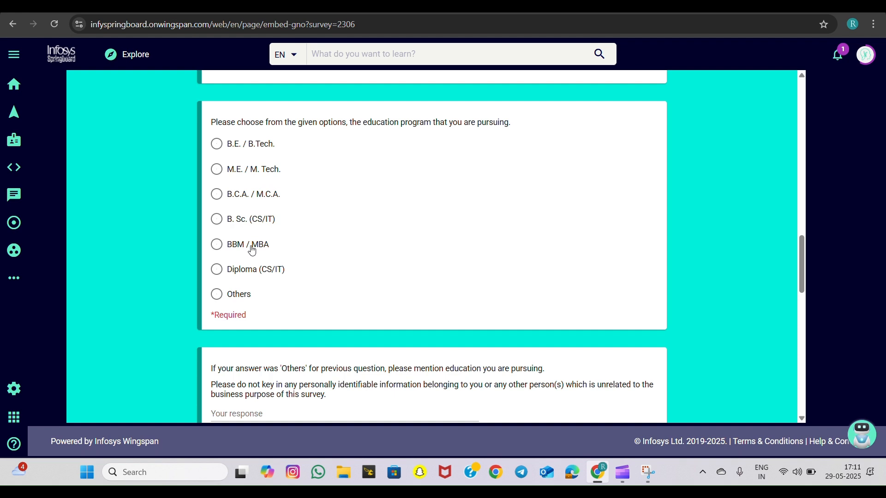
Answer 2nd Year as the current year of UG/PG study on the nomination form
scroll(down, 3)
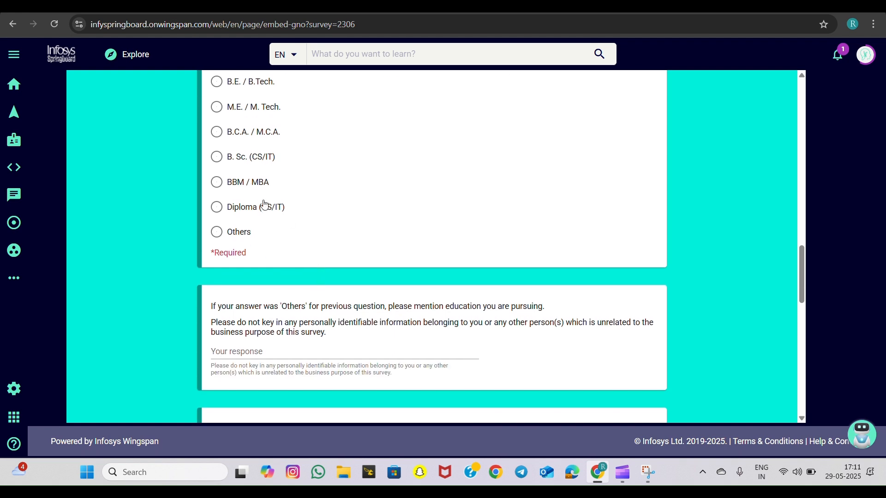
scroll(down, 3)
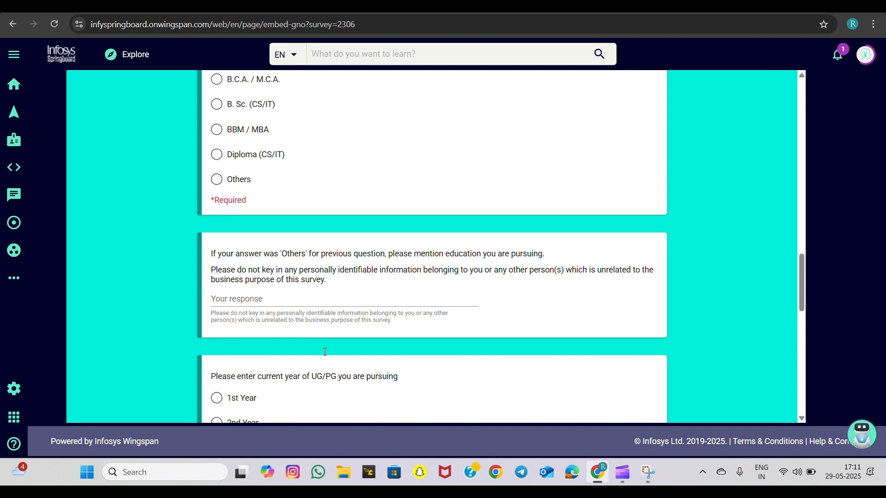
scroll(down, 3)
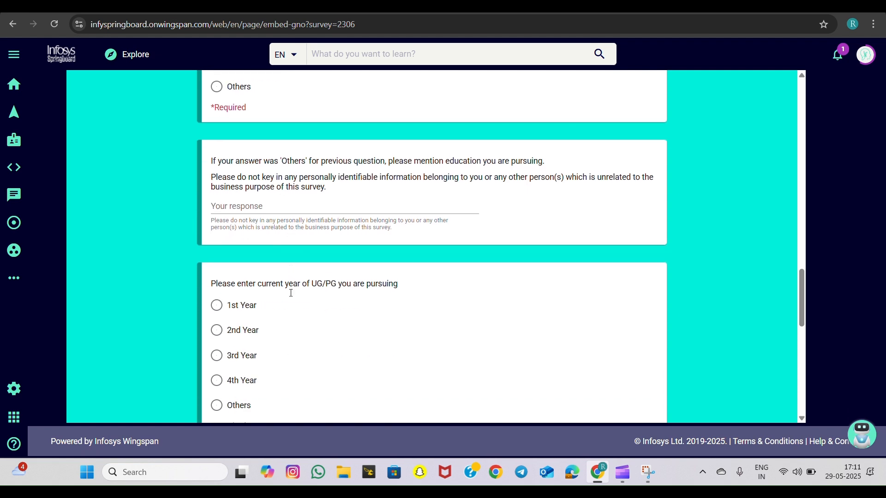
scroll(down, 3)
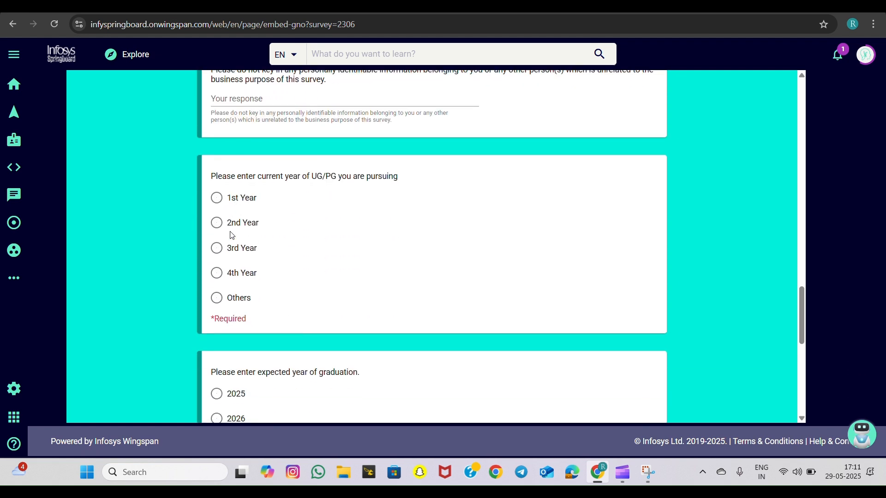
click(216, 222)
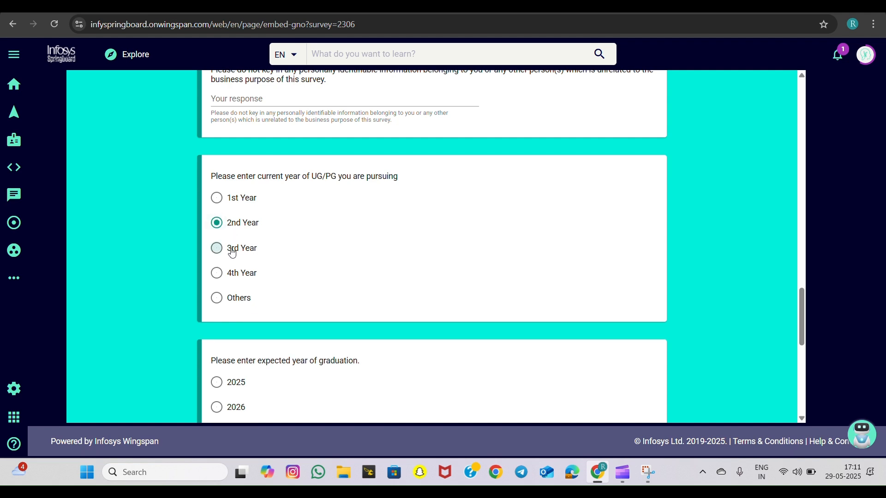
click(216, 273)
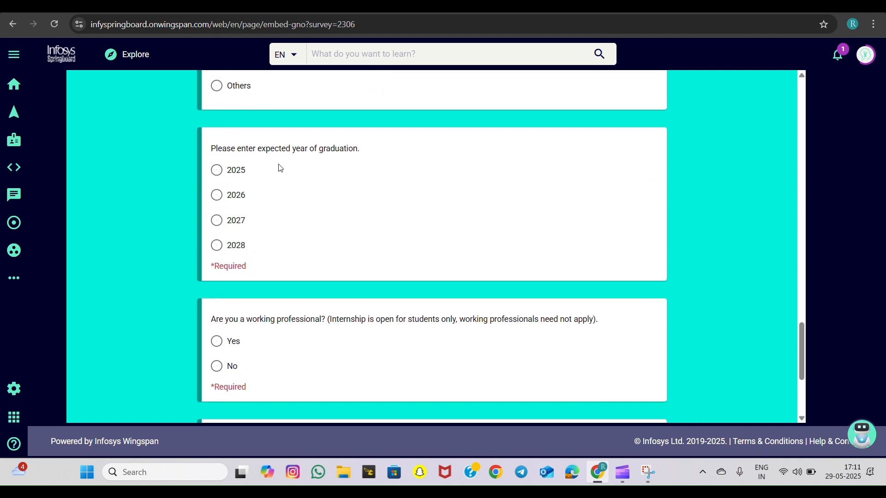
Settle on 2028 as expected graduation year after 2025 and 2026, then return to the Virtual Internship 6.0 page
click(216, 169)
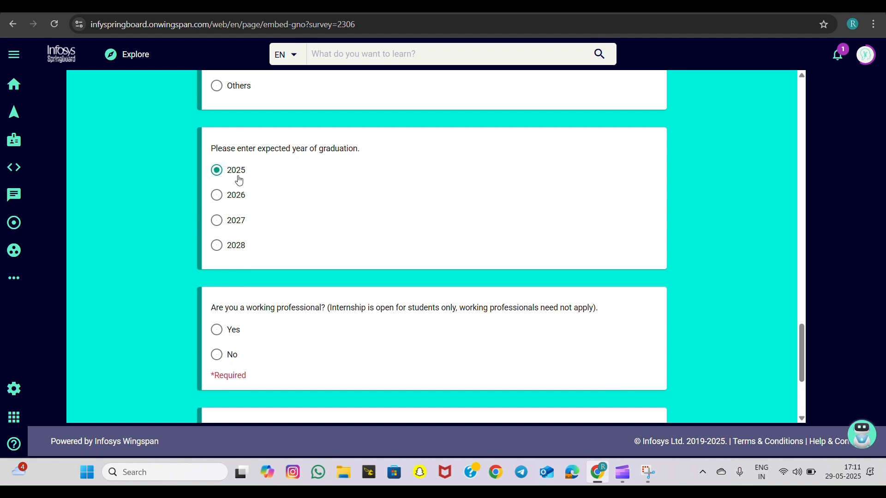
click(216, 195)
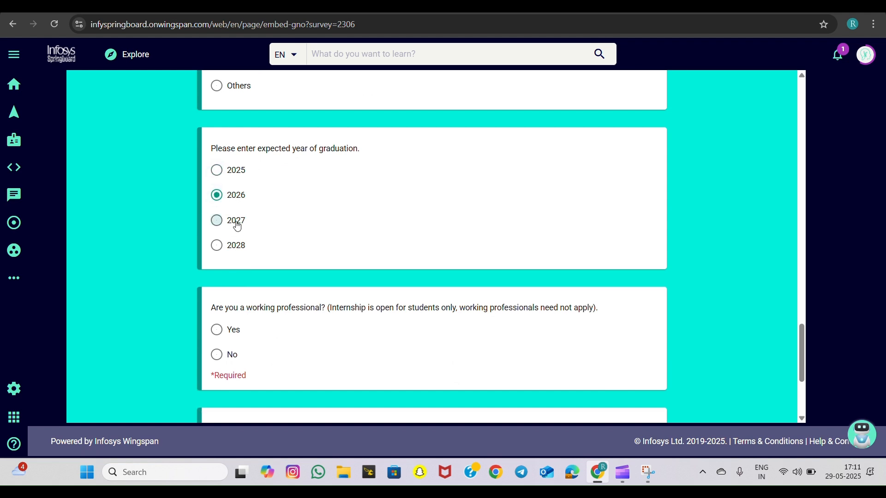
click(216, 245)
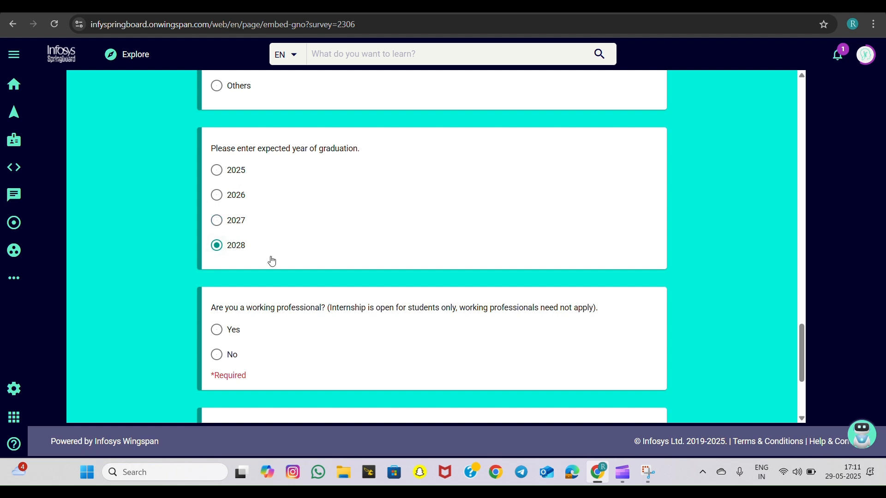
scroll(down, 3)
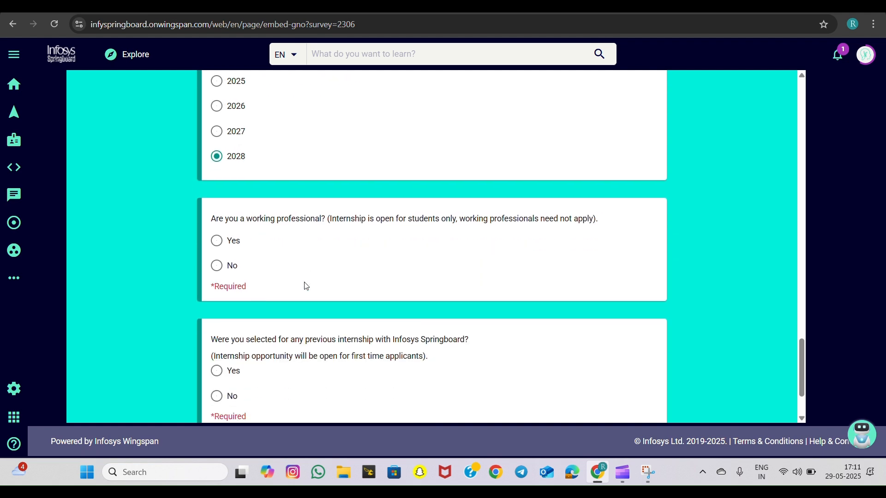
mouse_move(515, 205)
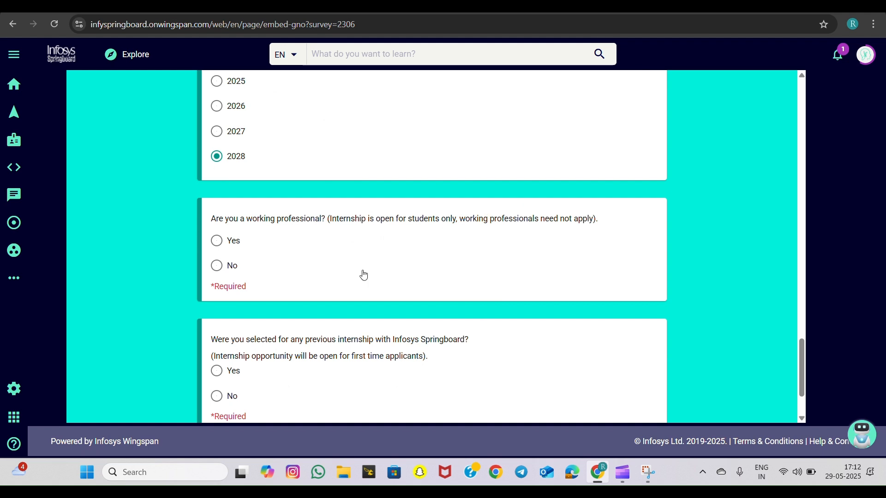
scroll(down, 3)
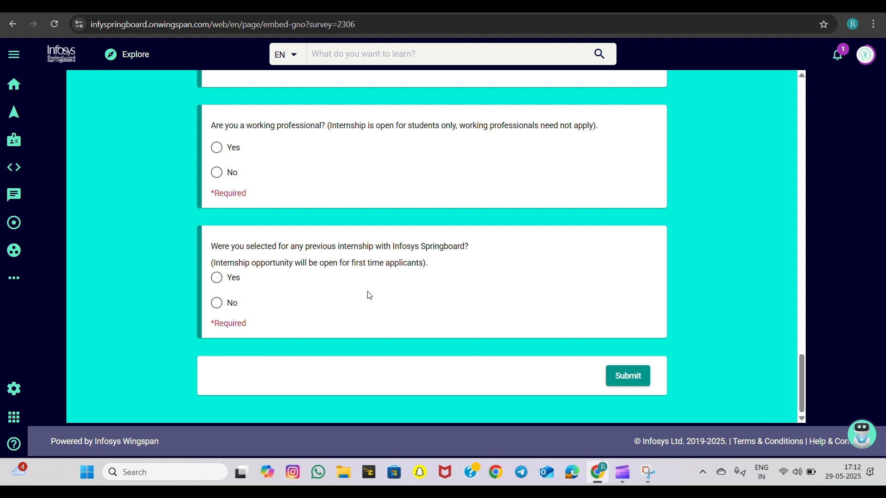
mouse_move(352, 291)
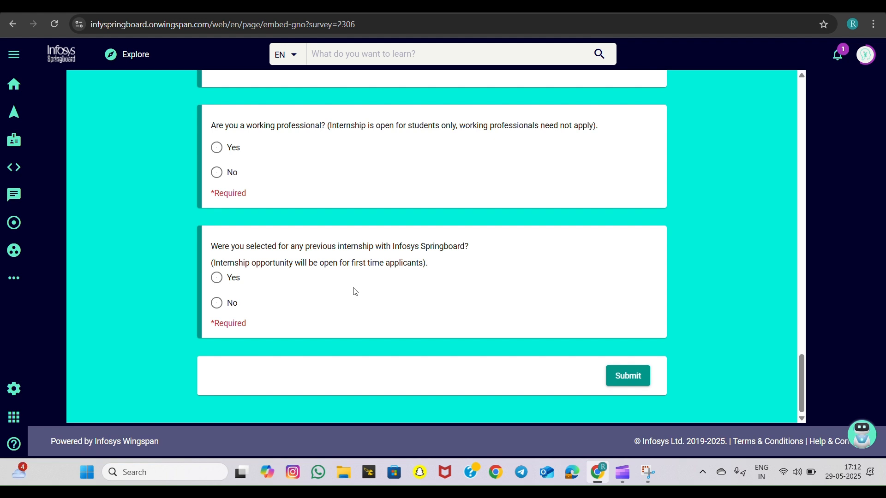
mouse_move(370, 293)
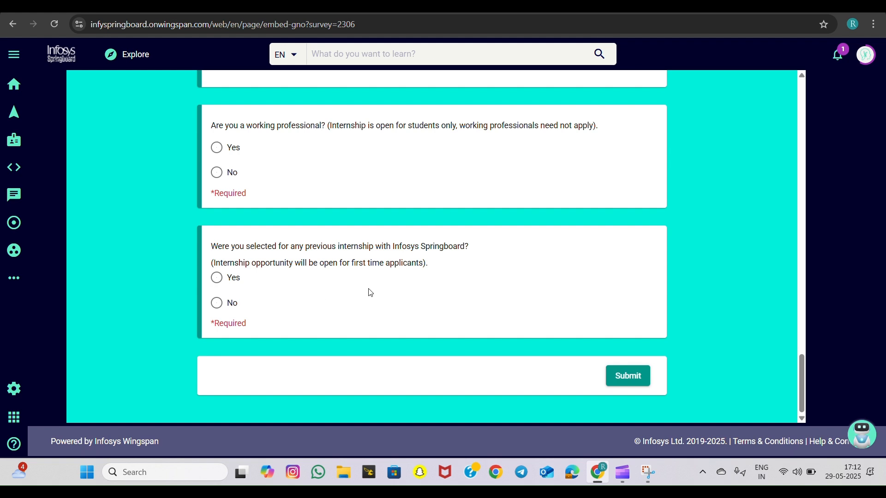
mouse_move(308, 290)
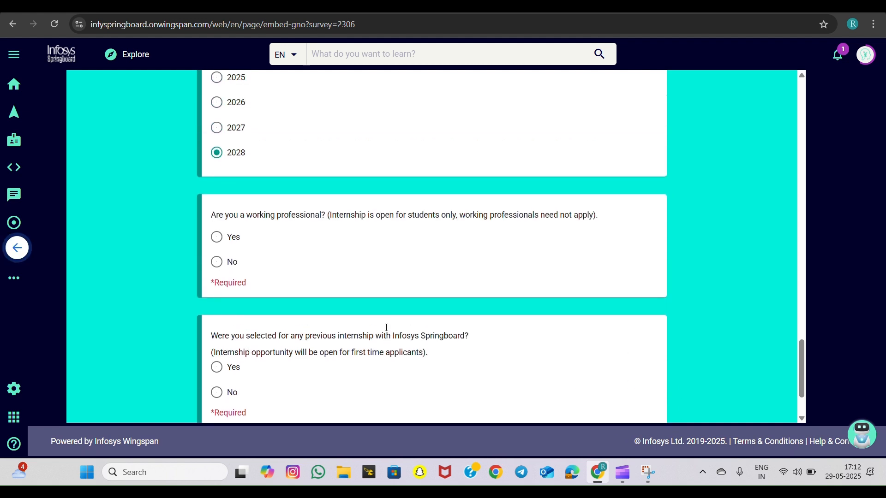
click(17, 249)
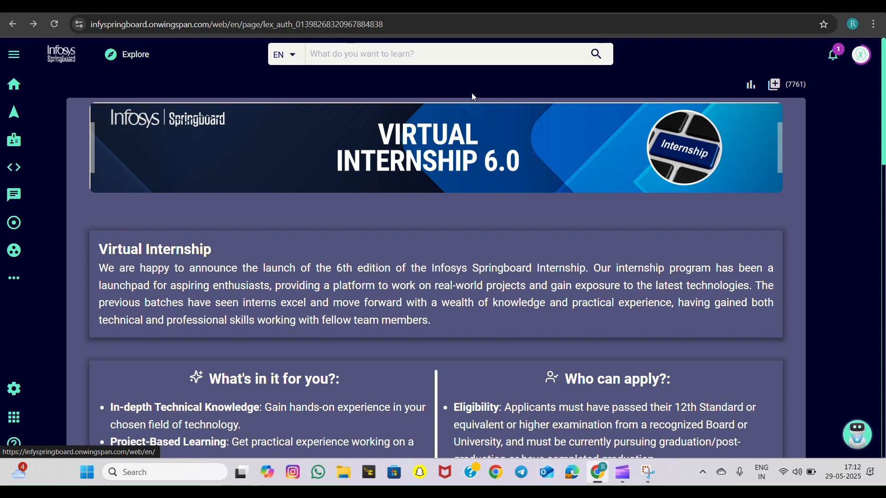
Scroll to the Categories and Learning paths section showing the Angular Full Stack course list with JavaScript and HTML5
scroll(down, 3)
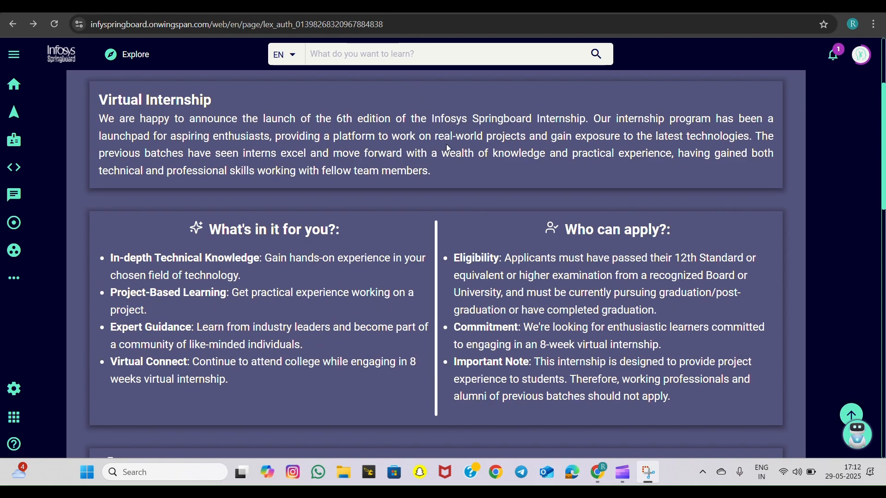
mouse_move(458, 218)
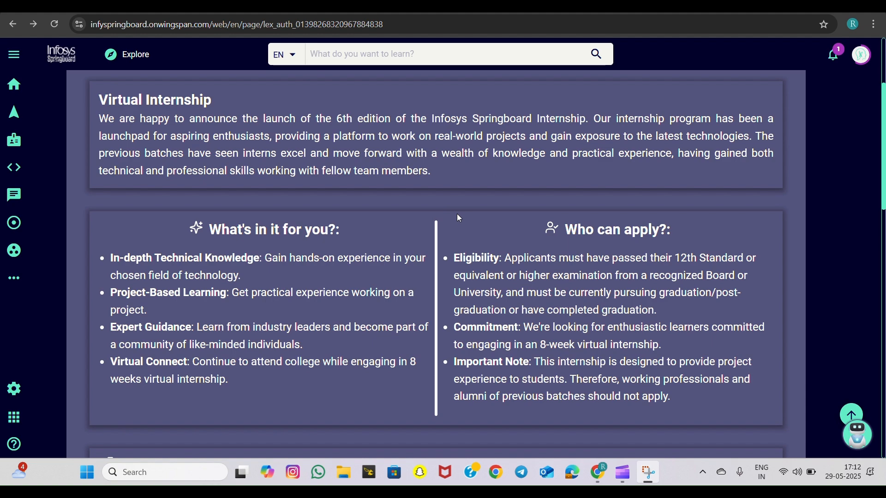
scroll(down, 3)
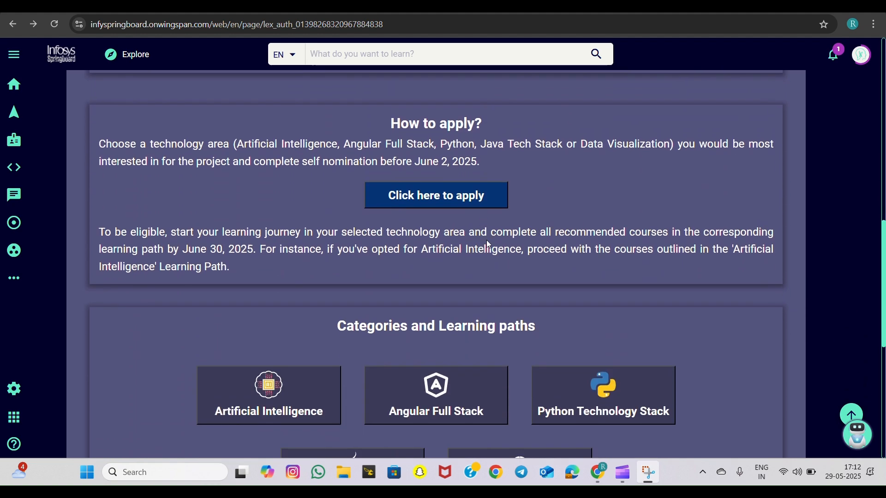
scroll(down, 3)
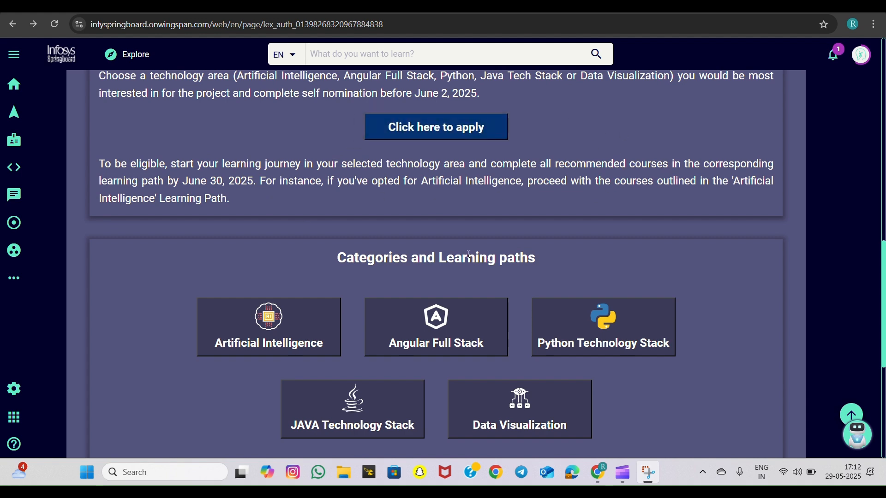
scroll(down, 3)
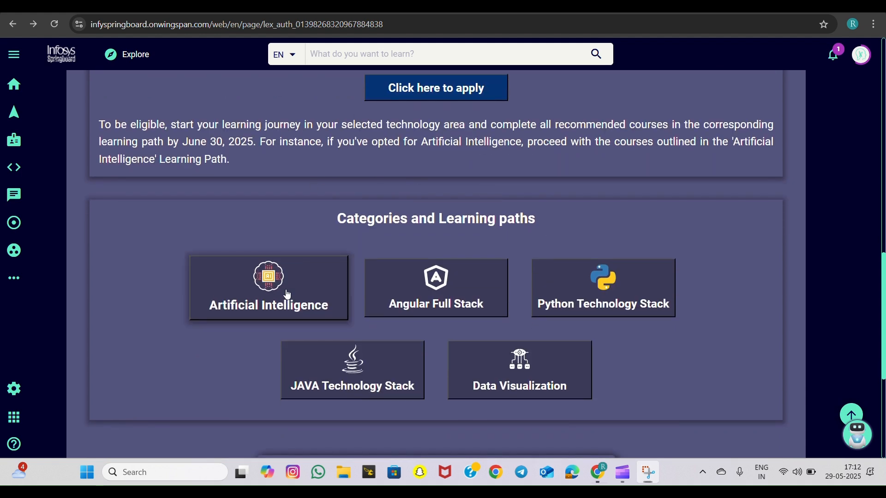
scroll(down, 3)
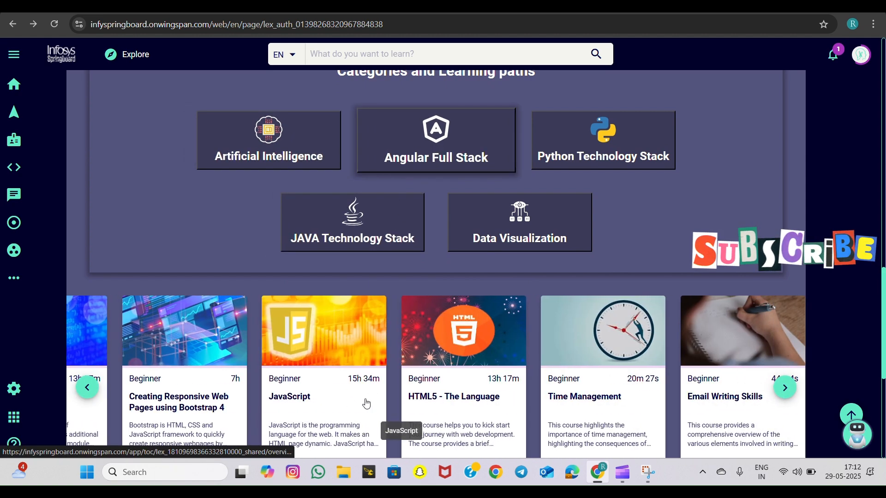
View the Python Technology Stack courses, then the Data Visualization learning path and more of its carousel courses
scroll(down, 3)
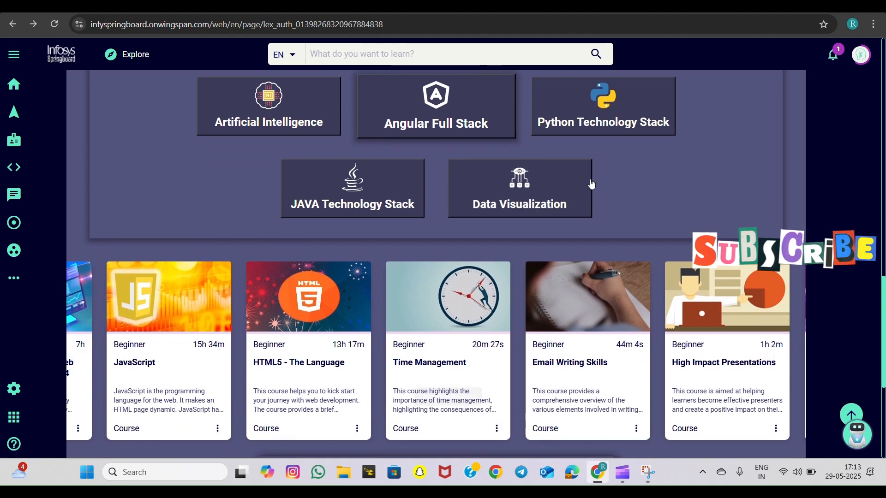
click(603, 105)
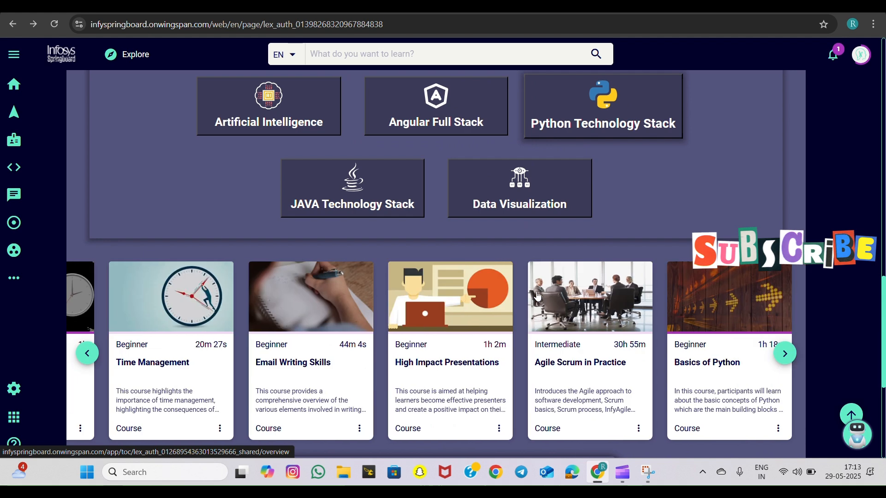
click(352, 188)
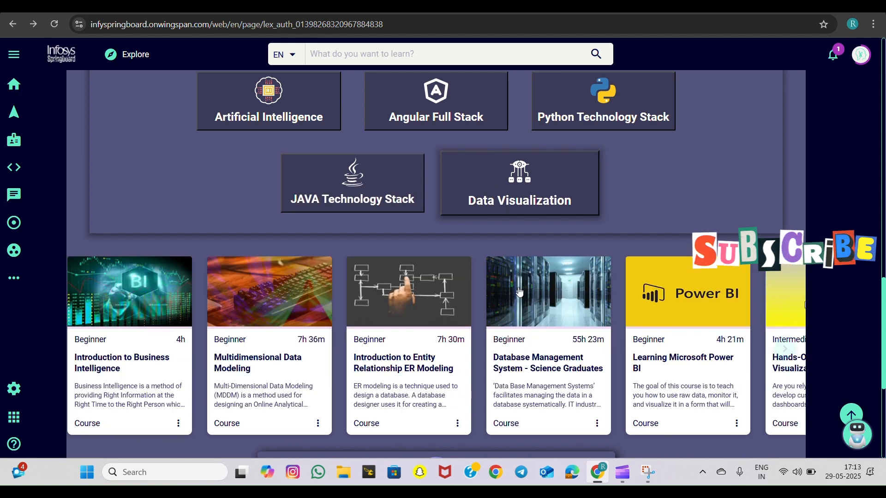
click(785, 348)
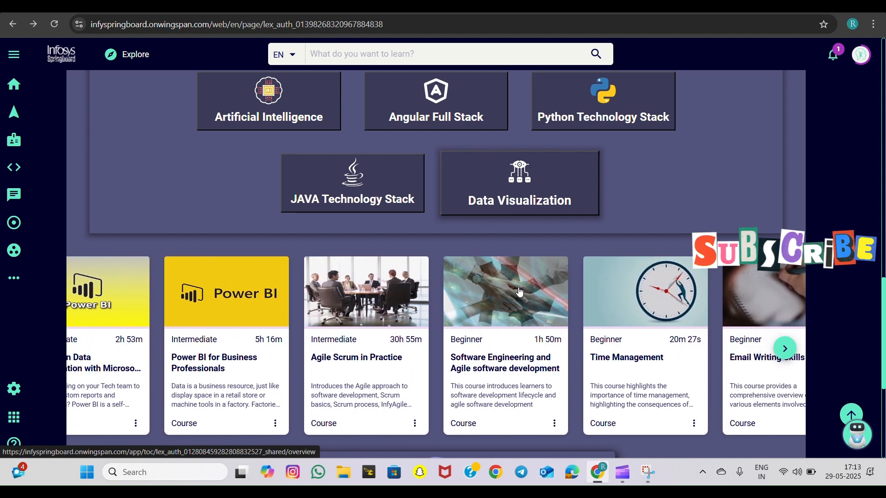
Scroll through the Data Visualization course list below the learning path tiles
scroll(down, 3)
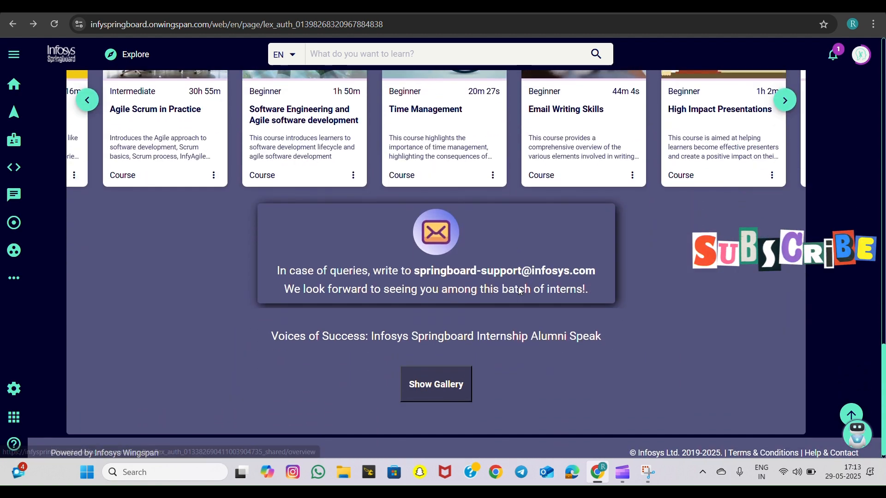
scroll(down, 3)
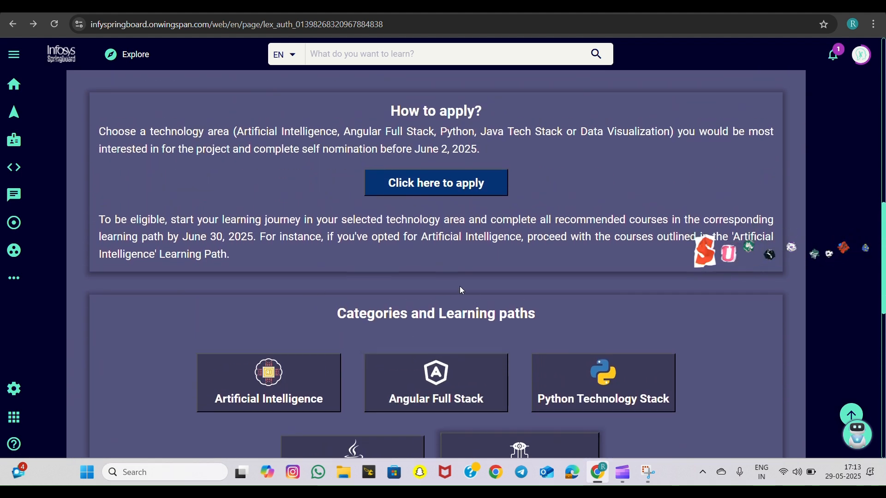
scroll(down, 3)
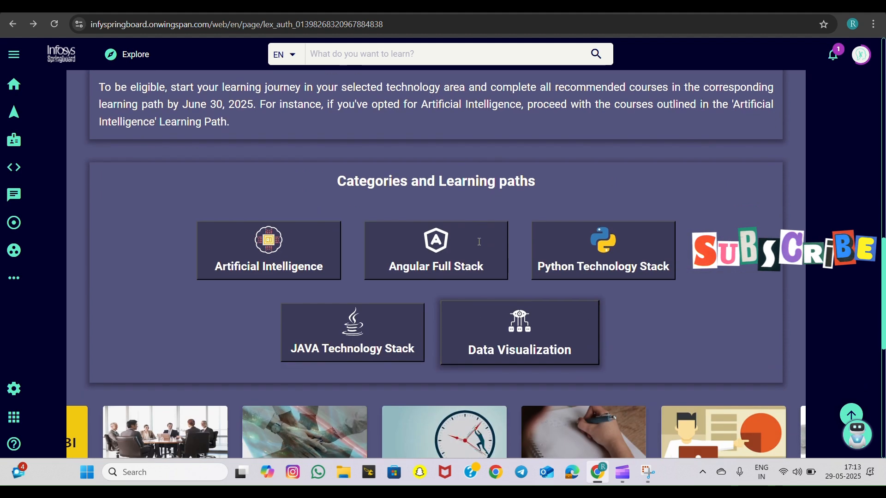
scroll(down, 3)
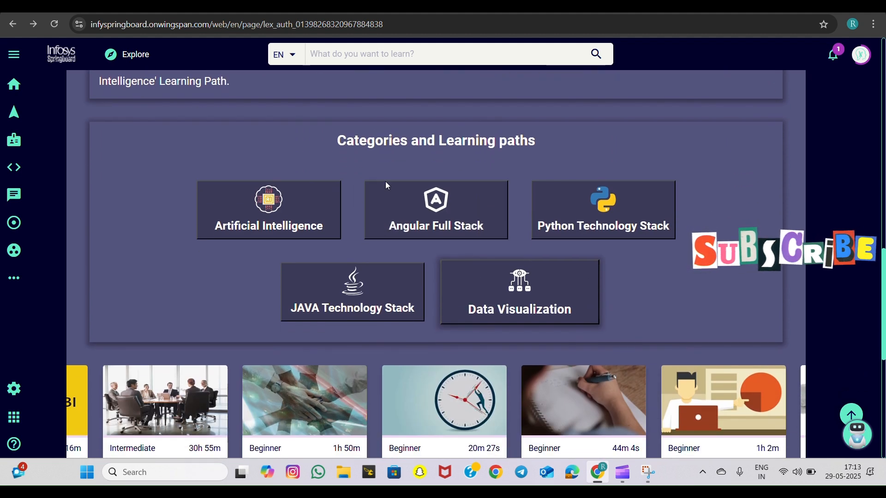